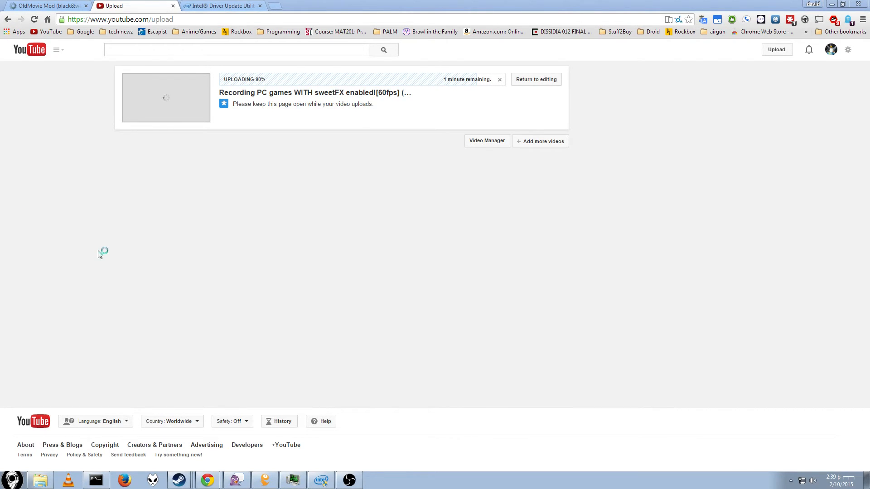
# Bring the Intel Driver Update Utility page to the front in Chrome
pyautogui.click(222, 5)
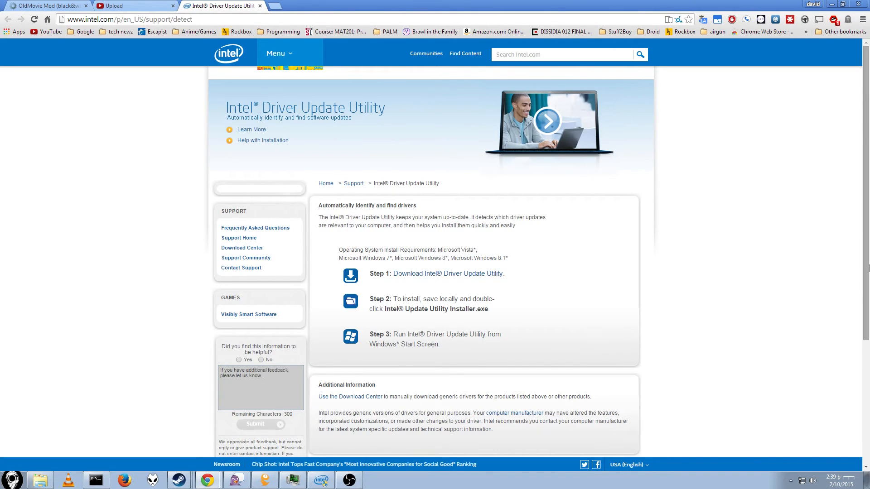
pyautogui.moveTo(388, 133)
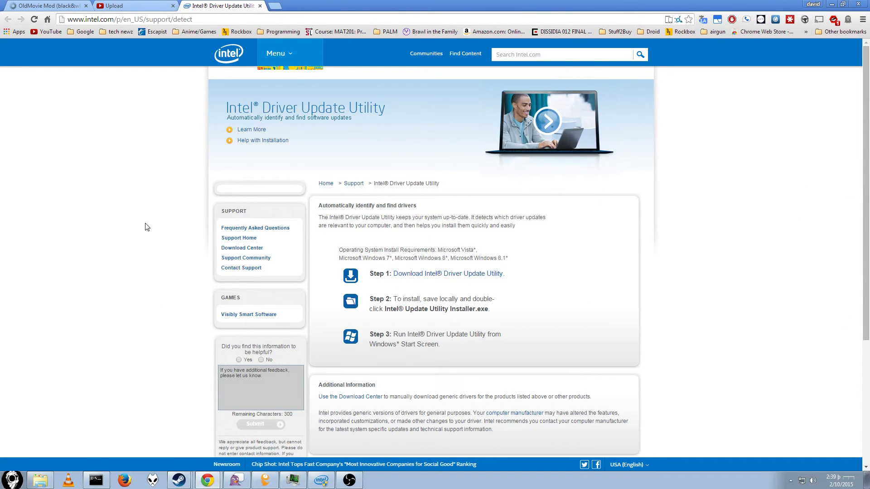
pyautogui.moveTo(19, 472)
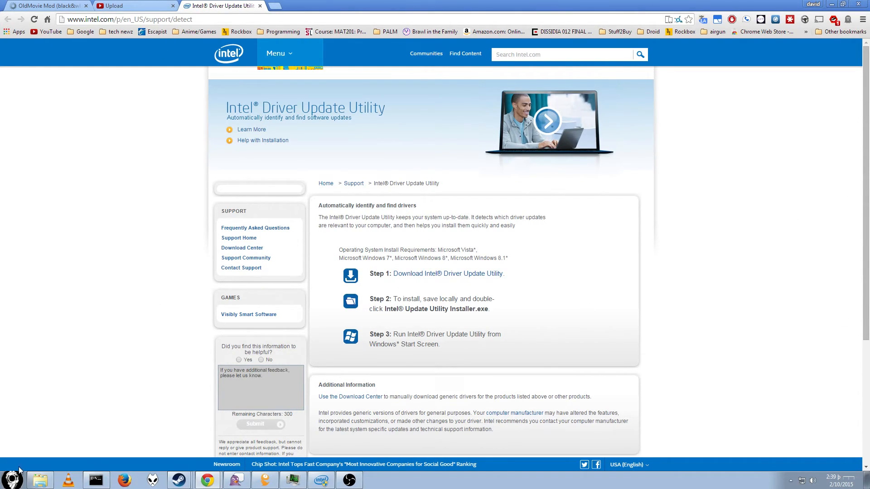
# Launch Computer Management from the Computer entry and drag its window toward the screen's middle
pyautogui.click(11, 479)
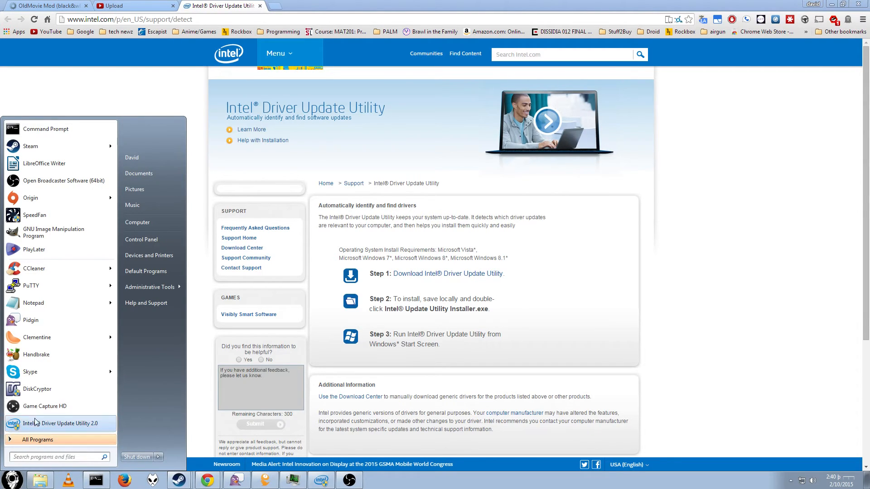
pyautogui.rightClick(138, 223)
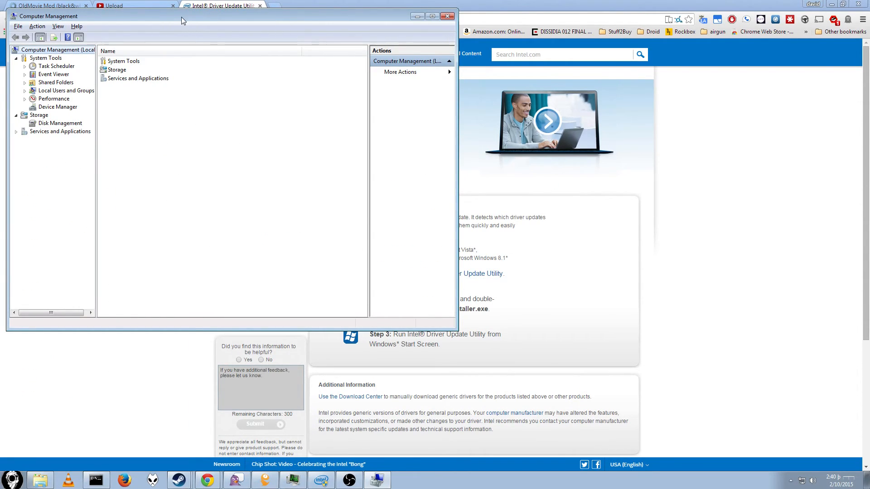
pyautogui.moveTo(118, 18)
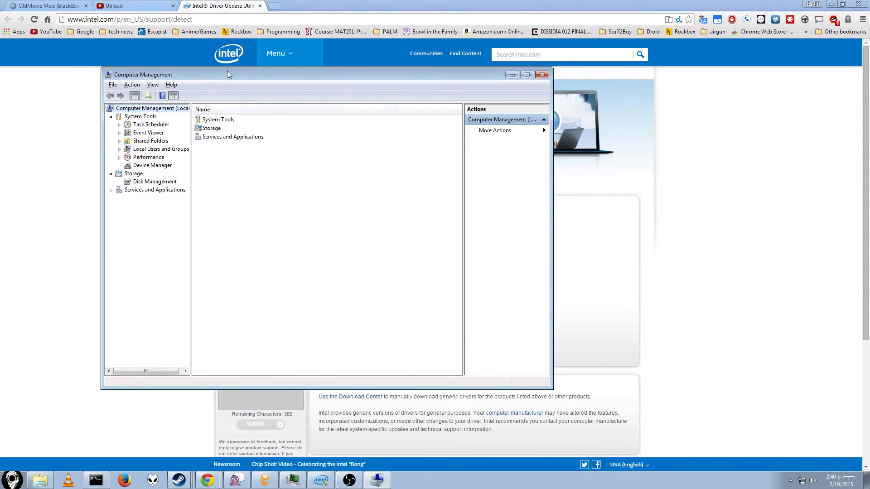
pyautogui.moveTo(228, 74); pyautogui.dragTo(231, 78)
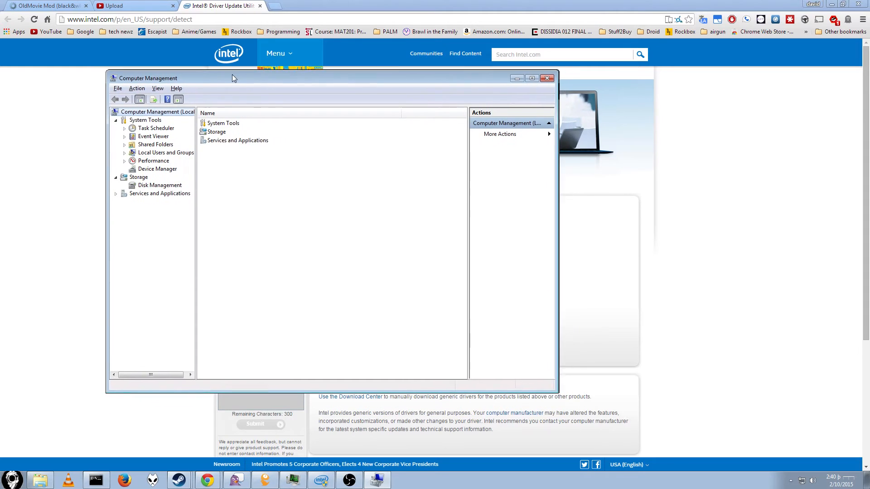
pyautogui.moveTo(233, 78); pyautogui.dragTo(217, 78)
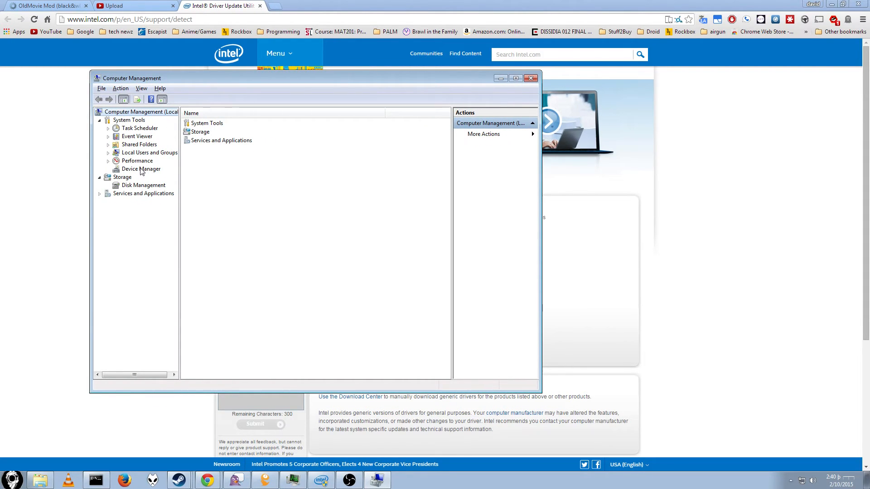
# Show Device Manager with Network adapters and USB controllers collapsed
pyautogui.click(140, 169)
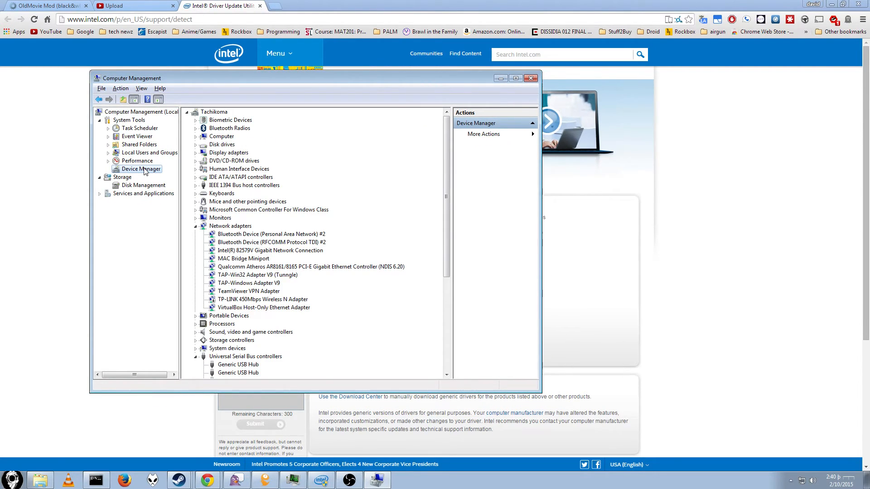
pyautogui.click(195, 226)
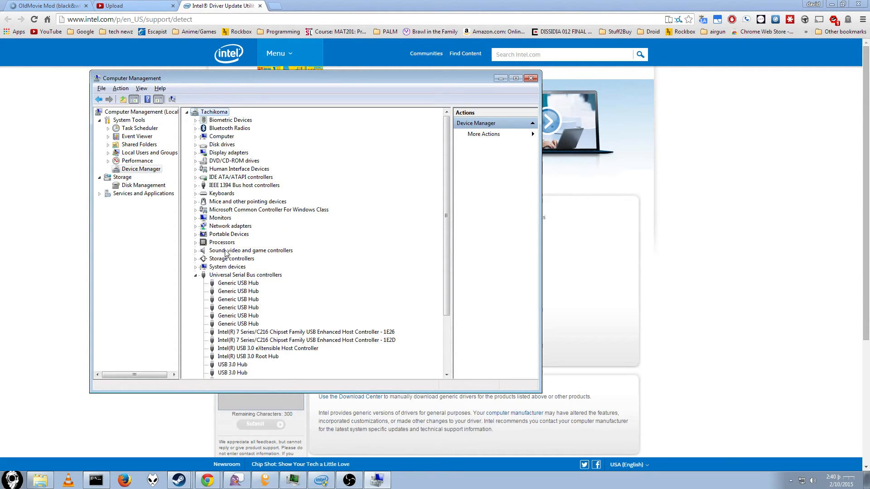
pyautogui.click(196, 275)
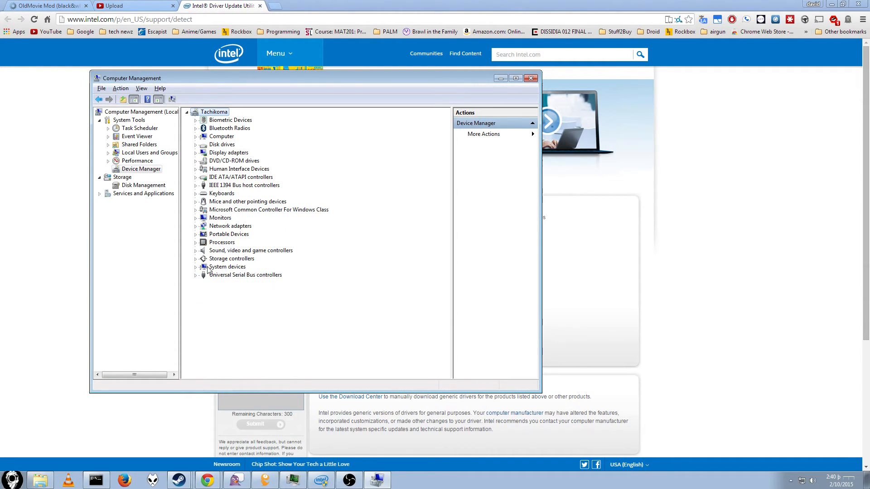
pyautogui.moveTo(217, 141)
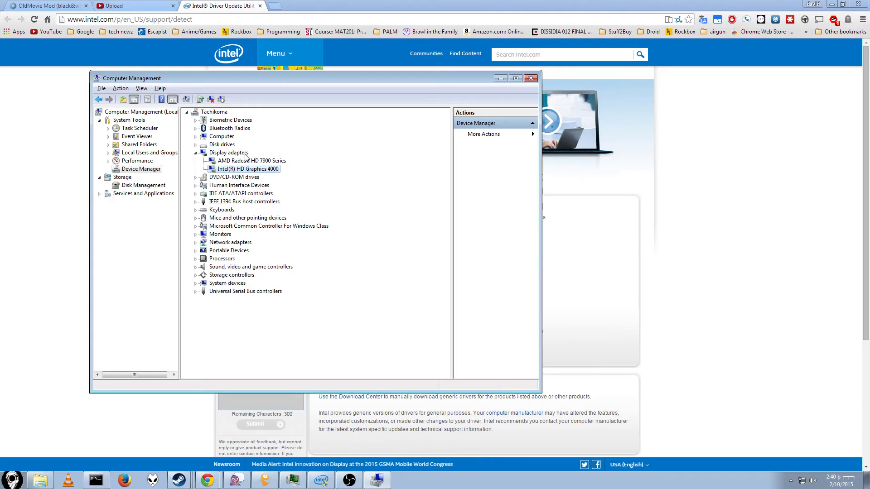
pyautogui.moveTo(373, 213)
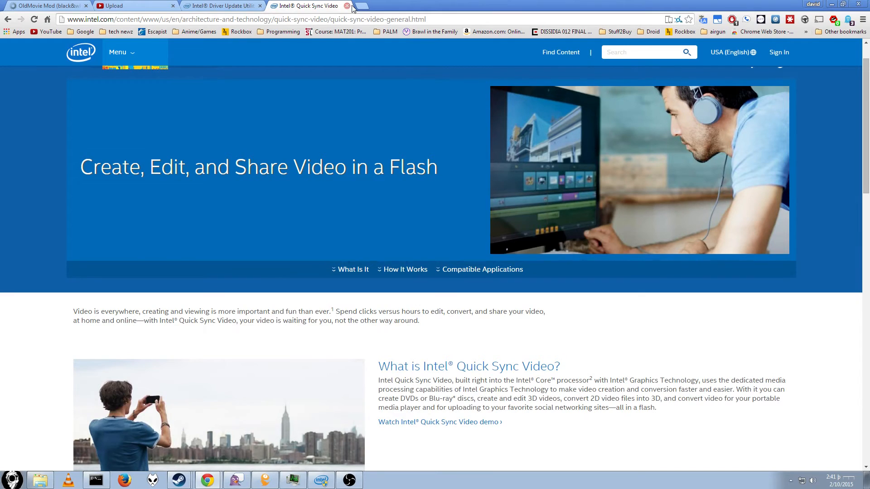
# Close the Intel Quick Sync Video page after reviewing it
pyautogui.click(348, 5)
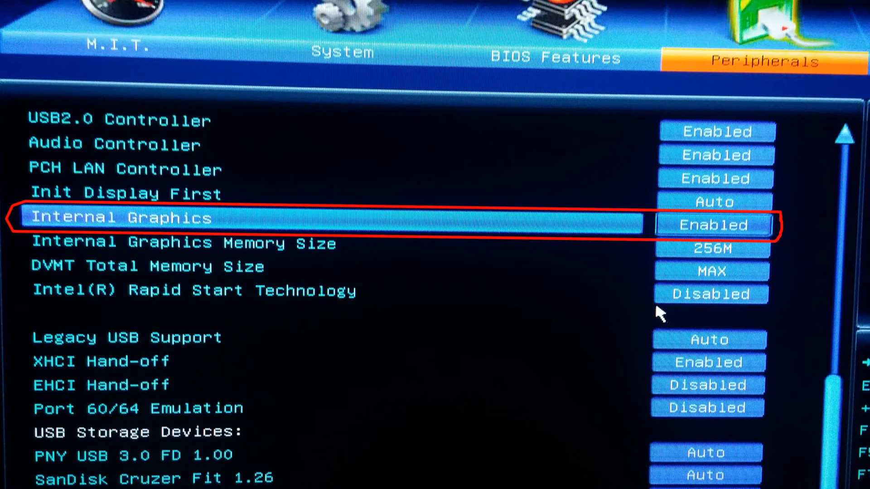
pyautogui.click(713, 225)
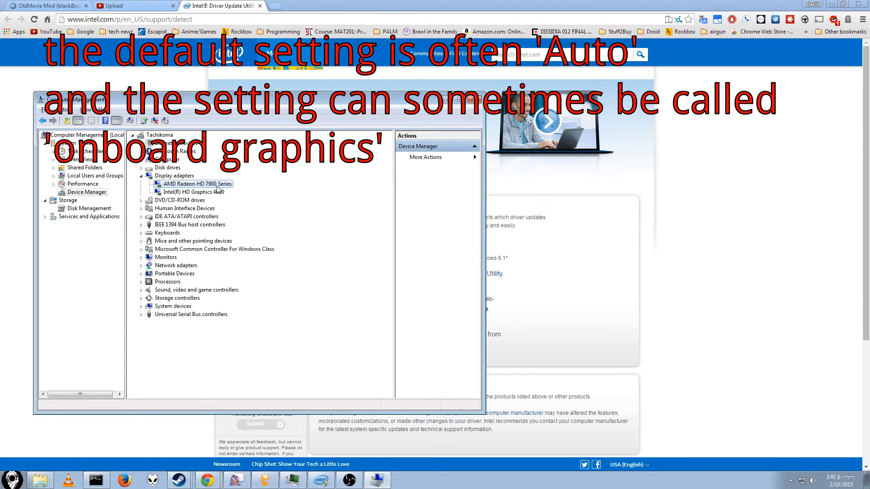
# Select the Intel HD Graphics 4000 and AMD Radeon HD 7900 adapters in turn to compare them
pyautogui.click(191, 191)
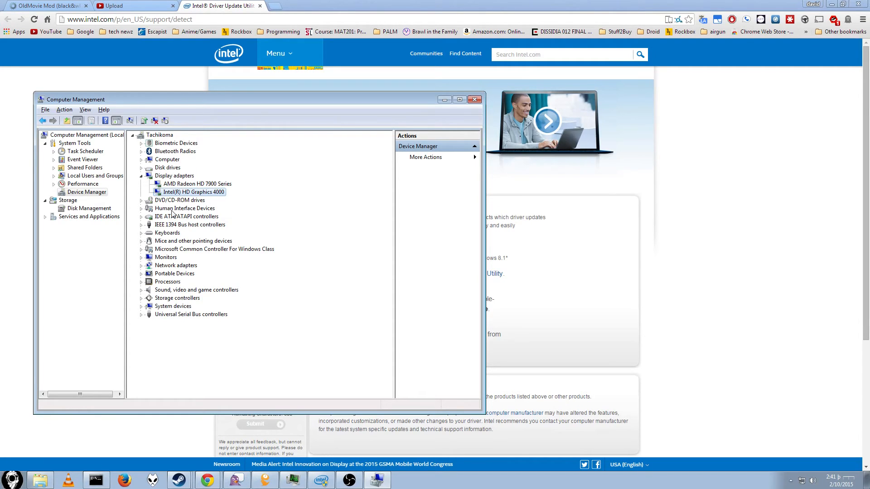
pyautogui.moveTo(287, 161)
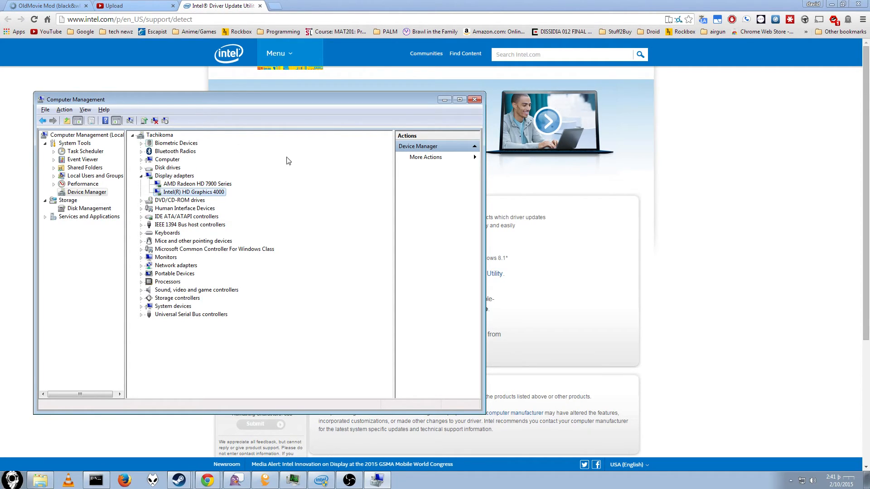
pyautogui.click(198, 184)
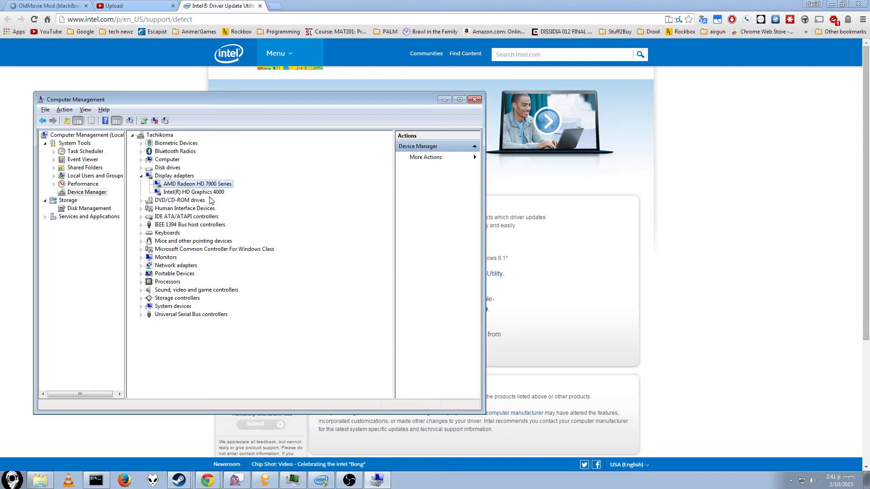
pyautogui.moveTo(201, 180)
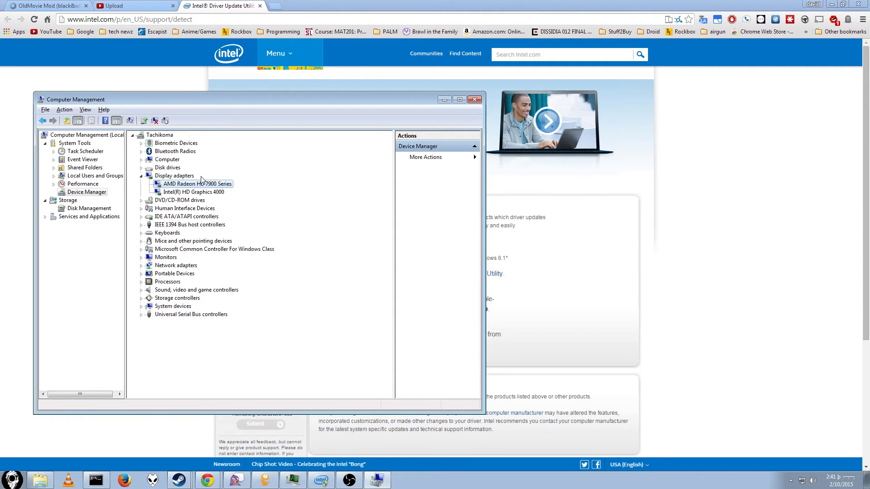
pyautogui.click(192, 191)
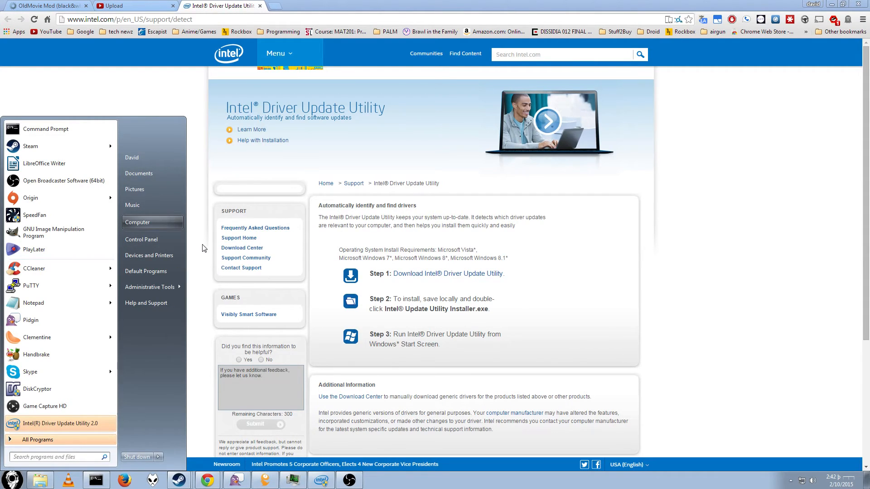
pyautogui.click(137, 223)
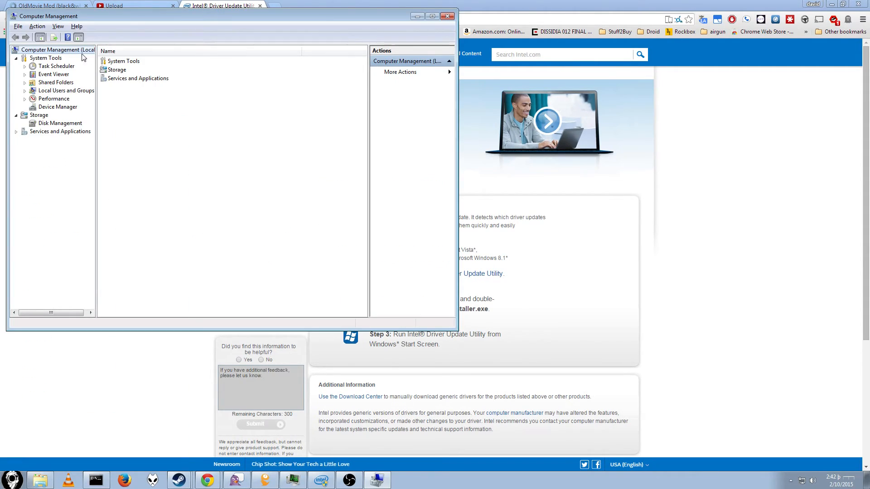
pyautogui.click(58, 107)
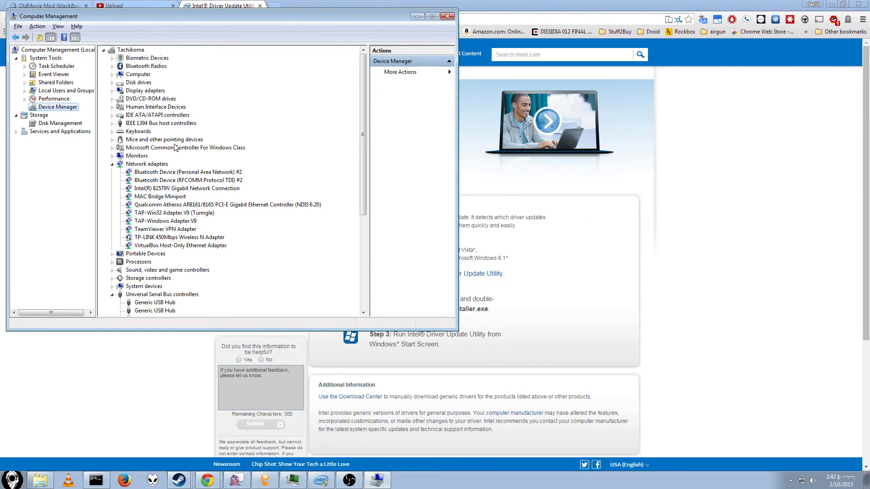
pyautogui.click(144, 91)
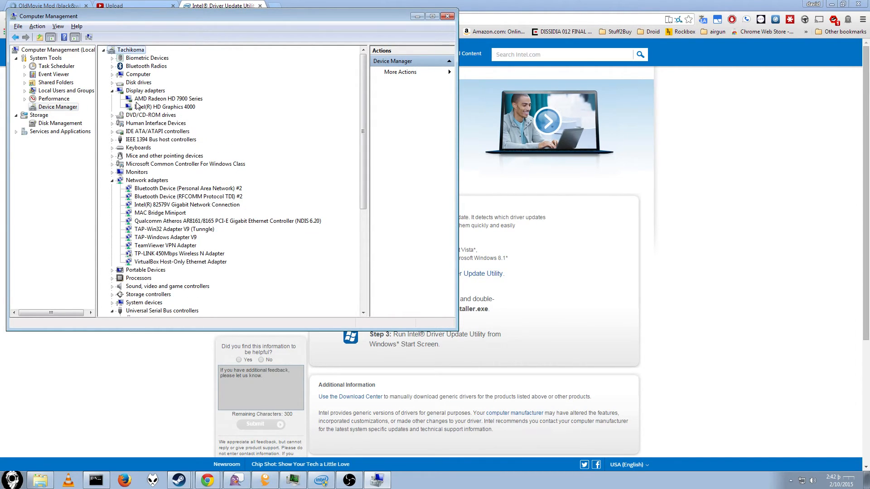
pyautogui.click(165, 106)
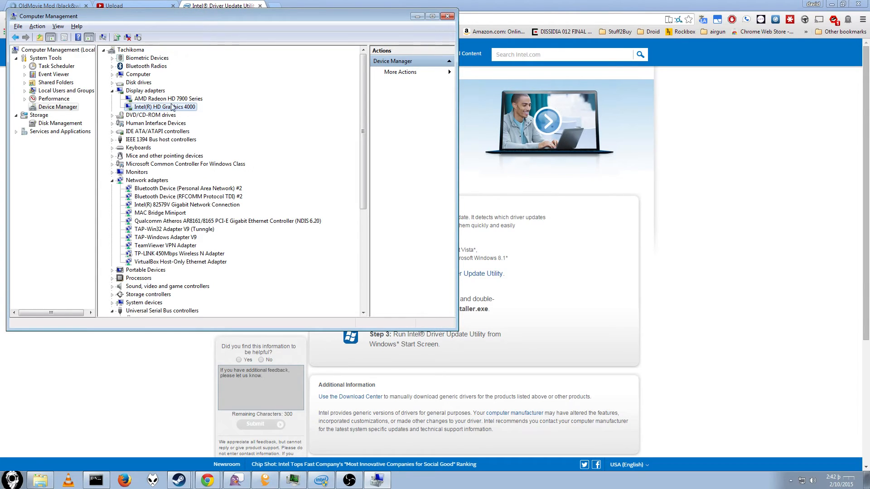
pyautogui.click(168, 98)
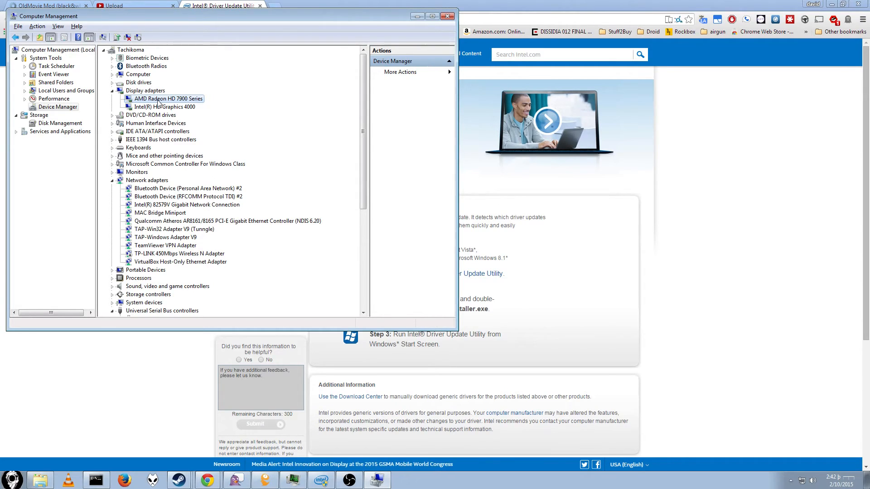
pyautogui.moveTo(288, 129)
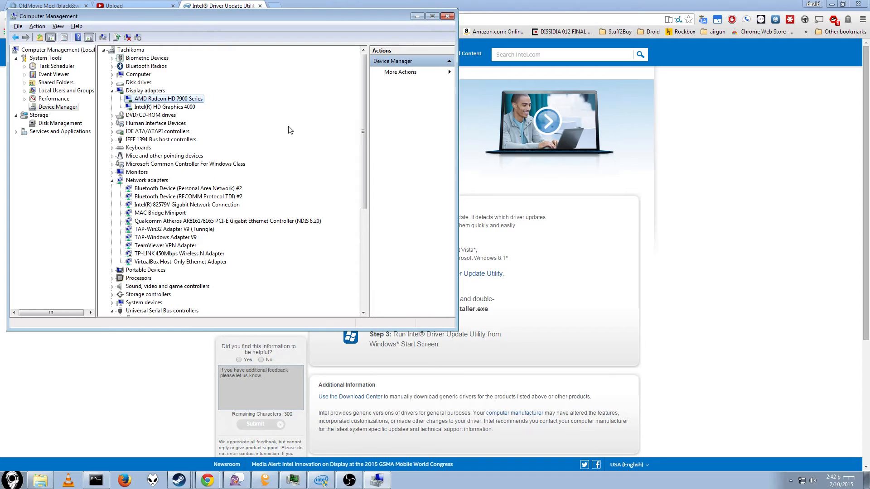
pyautogui.moveTo(172, 96)
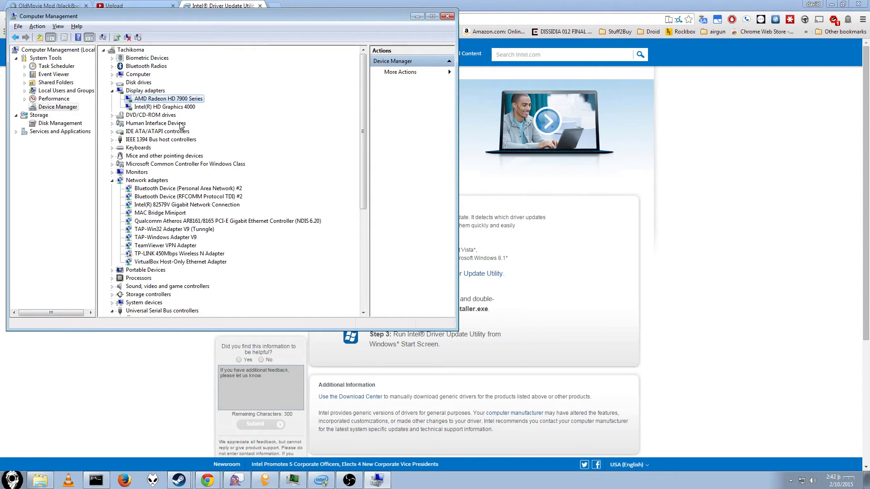
pyautogui.moveTo(154, 116)
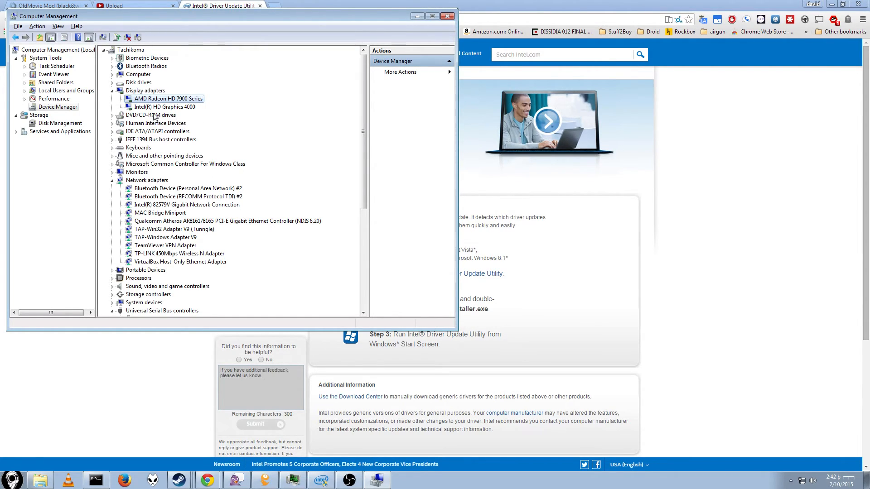
pyautogui.moveTo(232, 114)
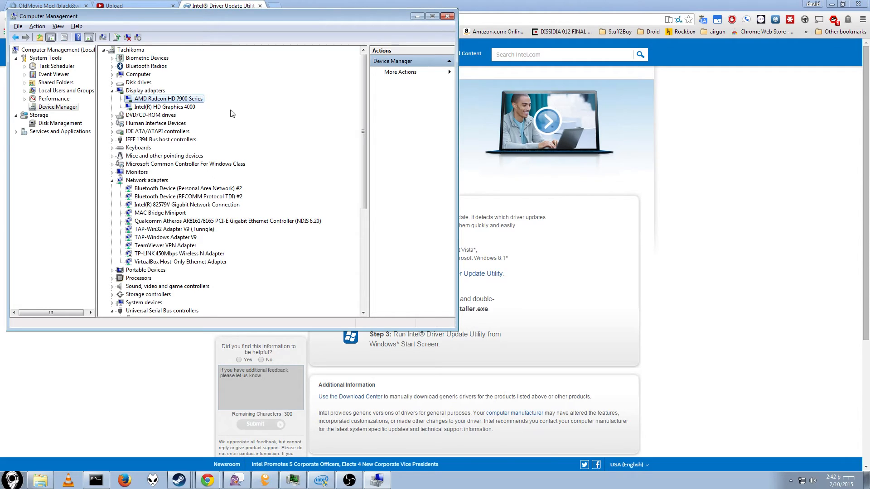
pyautogui.moveTo(187, 98)
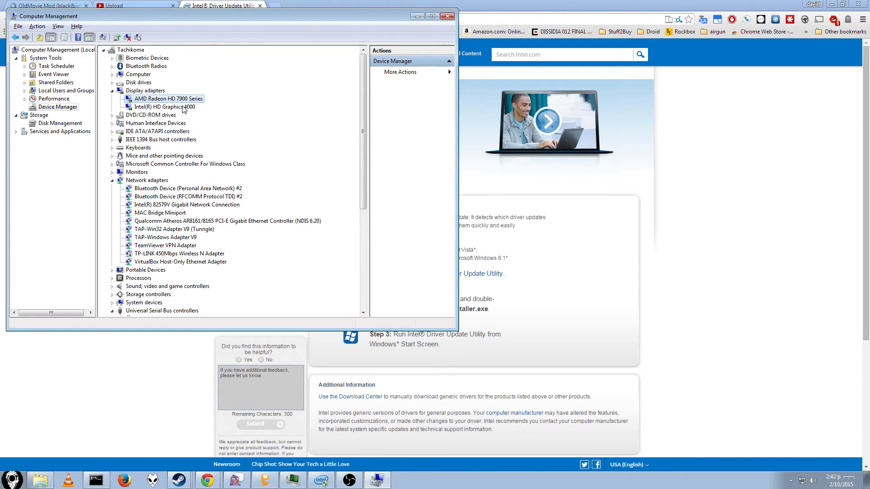
pyautogui.click(163, 107)
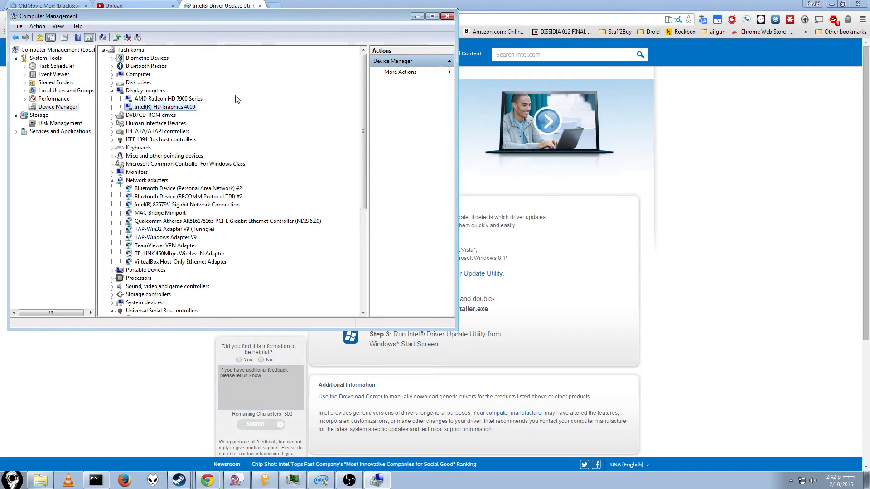
pyautogui.moveTo(255, 107)
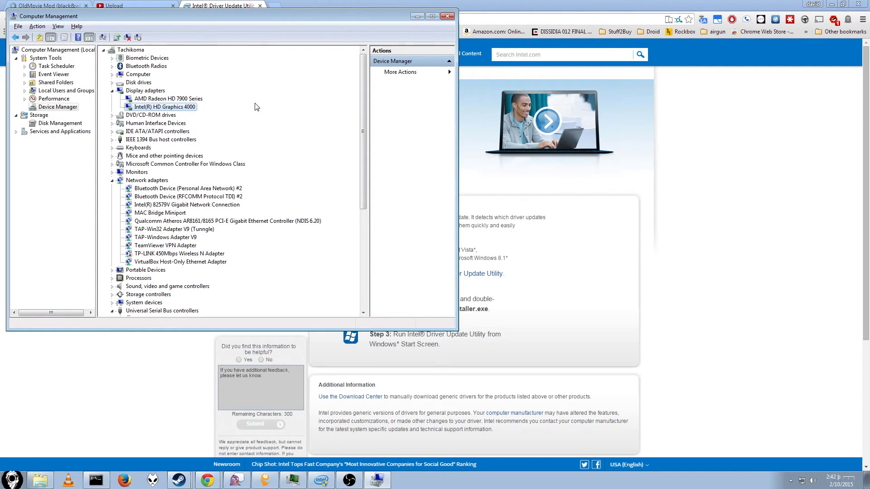
pyautogui.moveTo(417, 15)
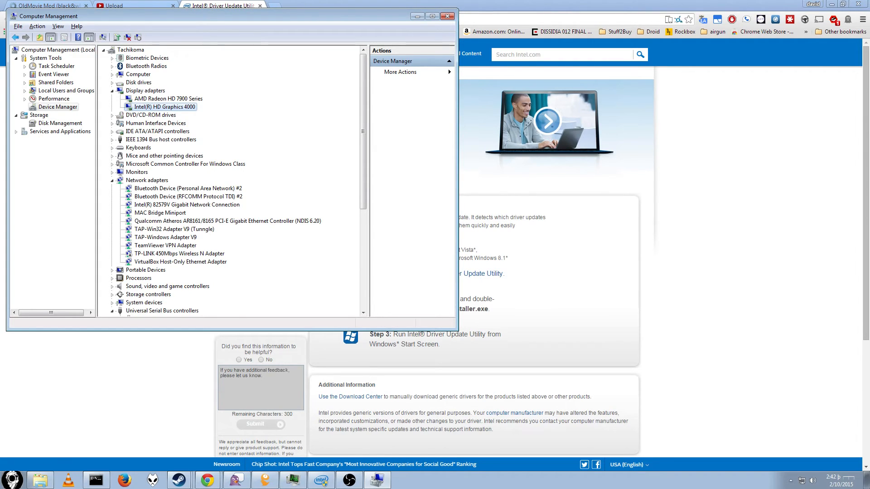
pyautogui.click(11, 478)
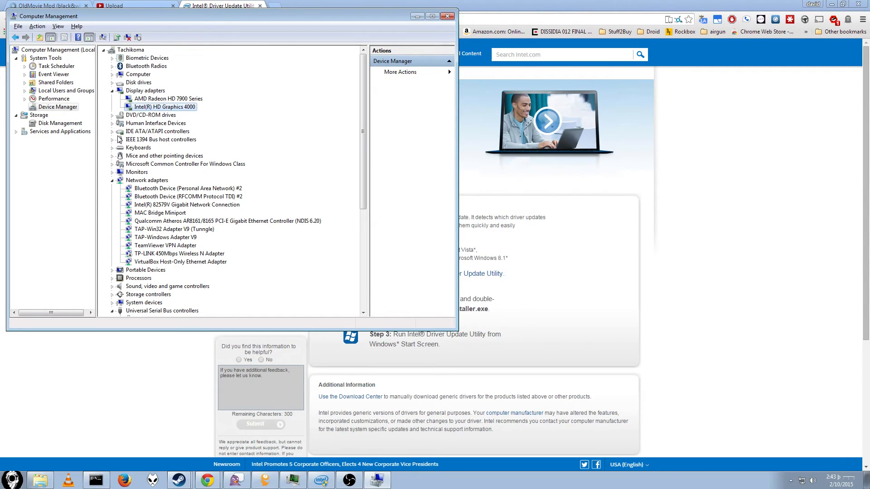
pyautogui.moveTo(127, 150)
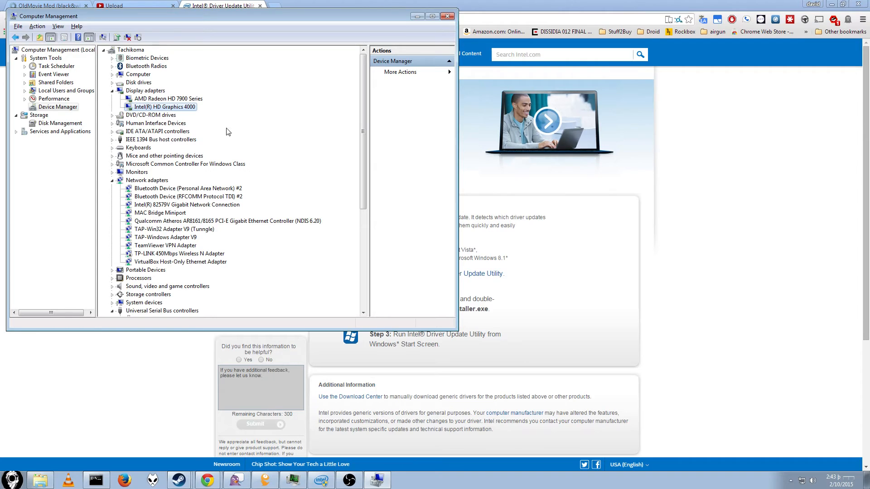
pyautogui.moveTo(143, 130)
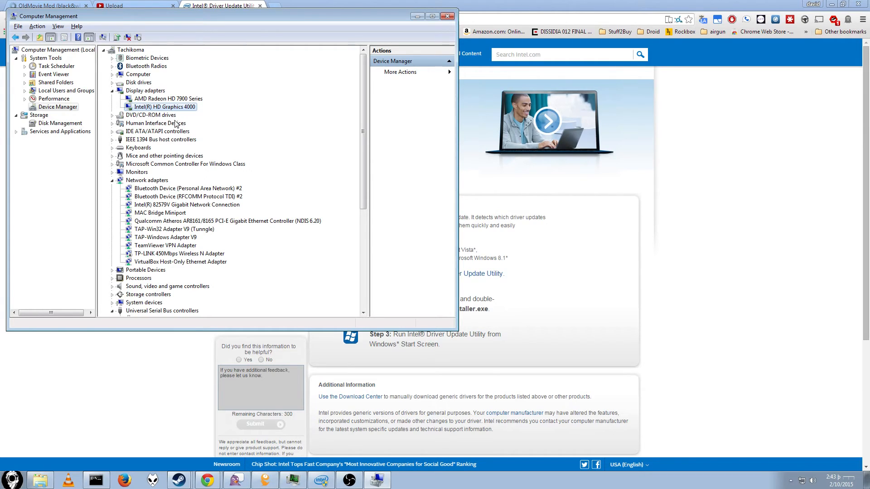
pyautogui.moveTo(202, 115)
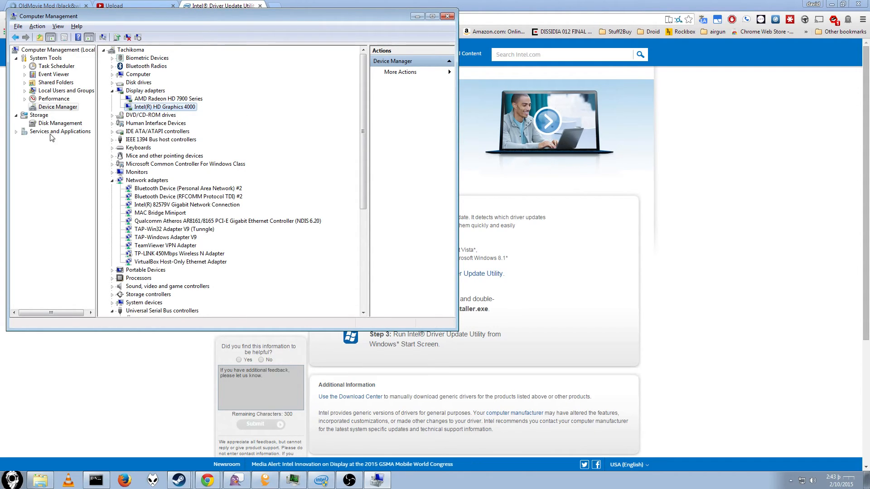
pyautogui.moveTo(201, 120)
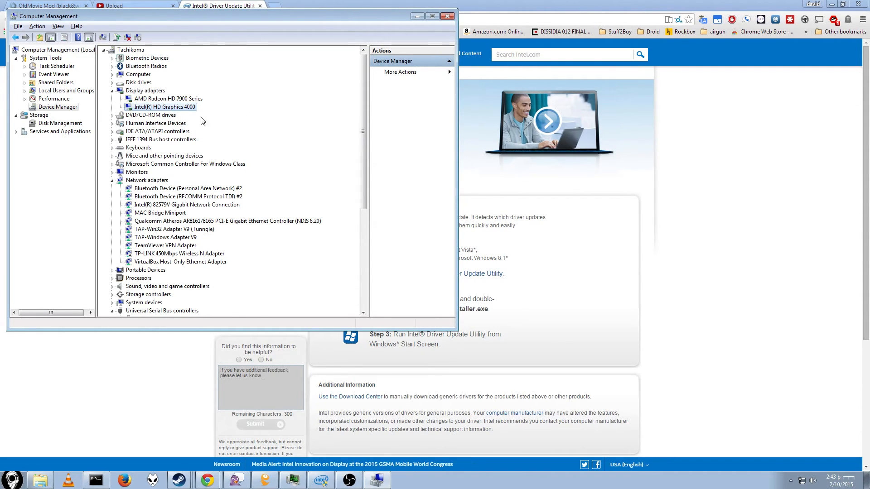
pyautogui.moveTo(258, 110)
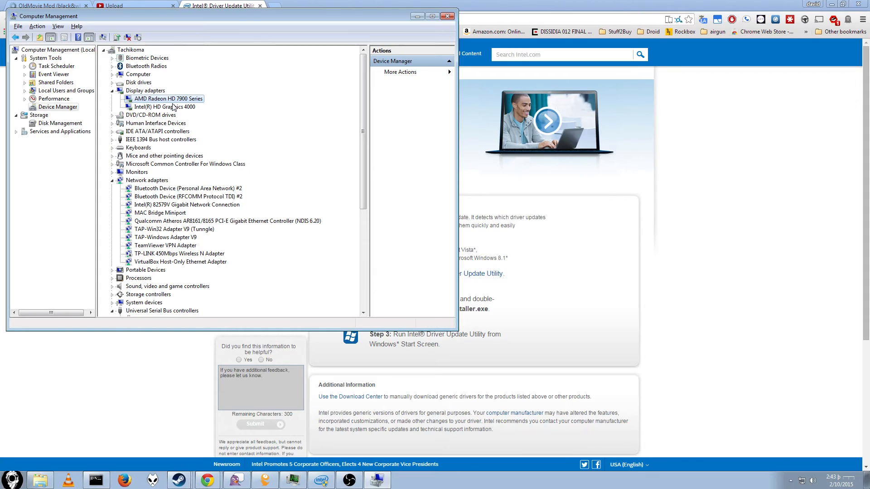
pyautogui.click(162, 106)
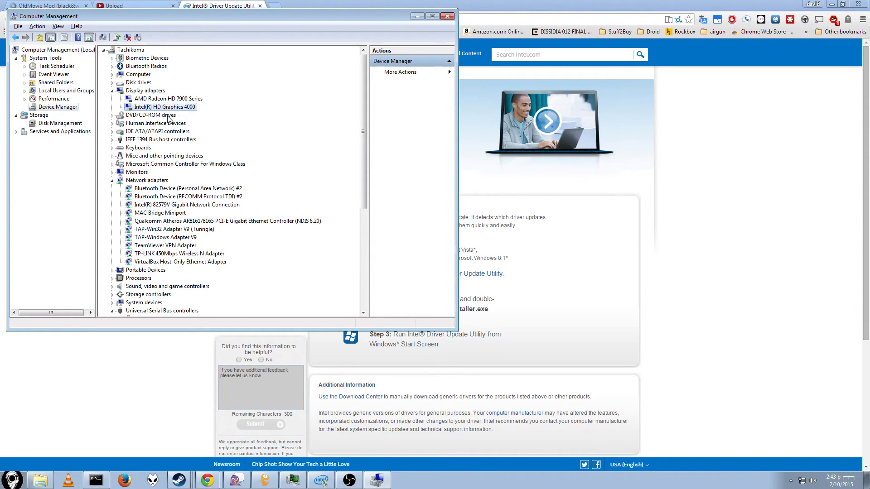
pyautogui.click(168, 98)
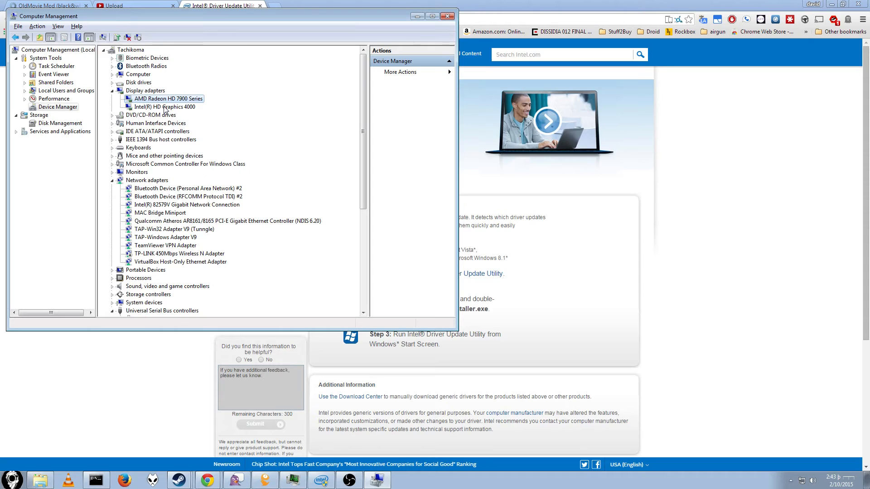
pyautogui.click(163, 106)
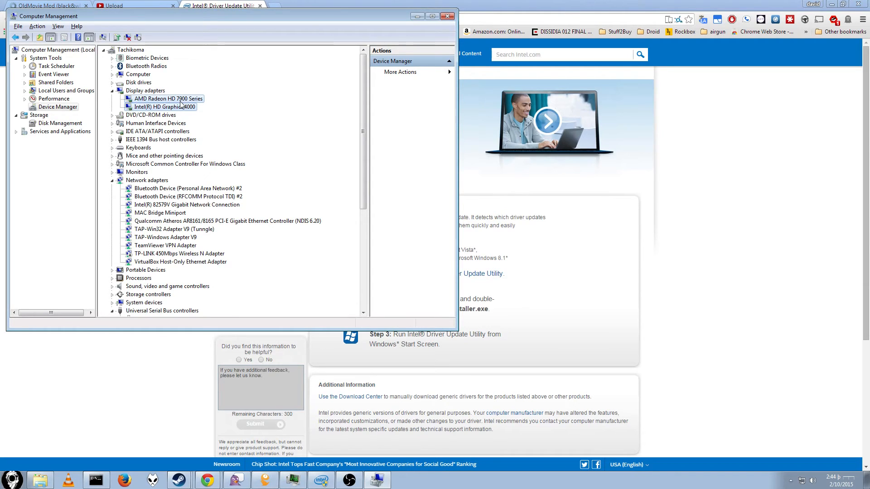
pyautogui.click(161, 107)
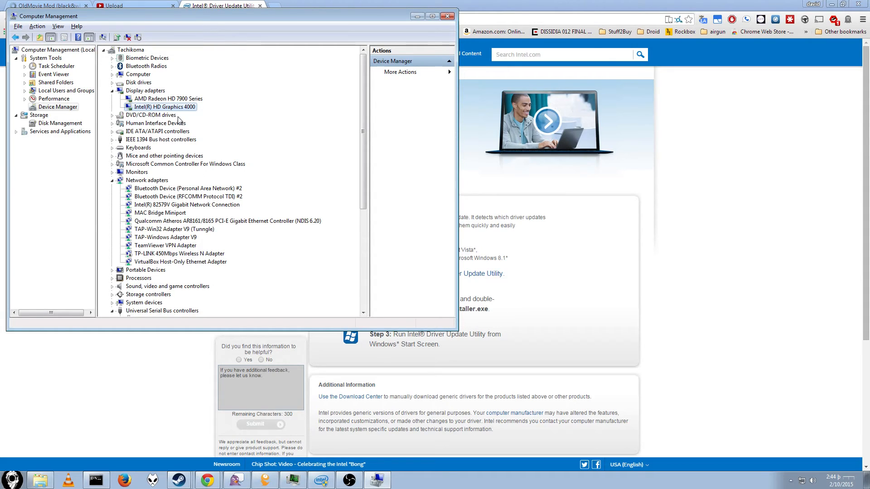
pyautogui.moveTo(114, 111)
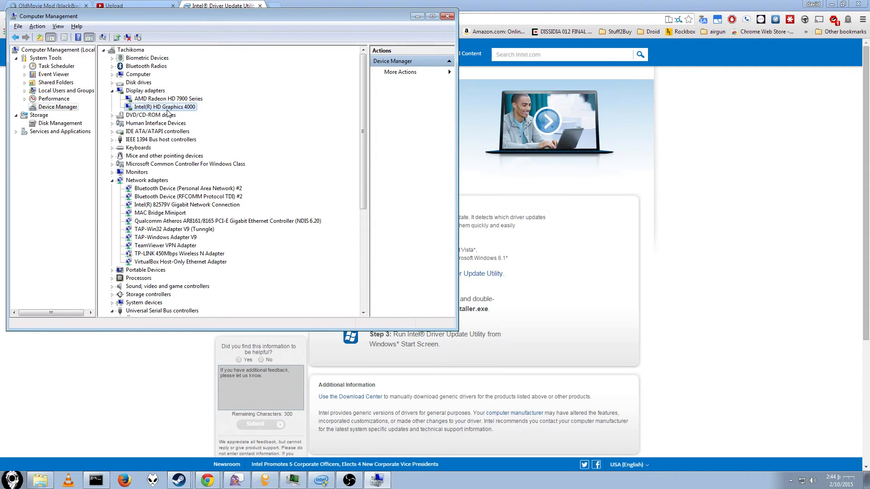
pyautogui.moveTo(285, 163)
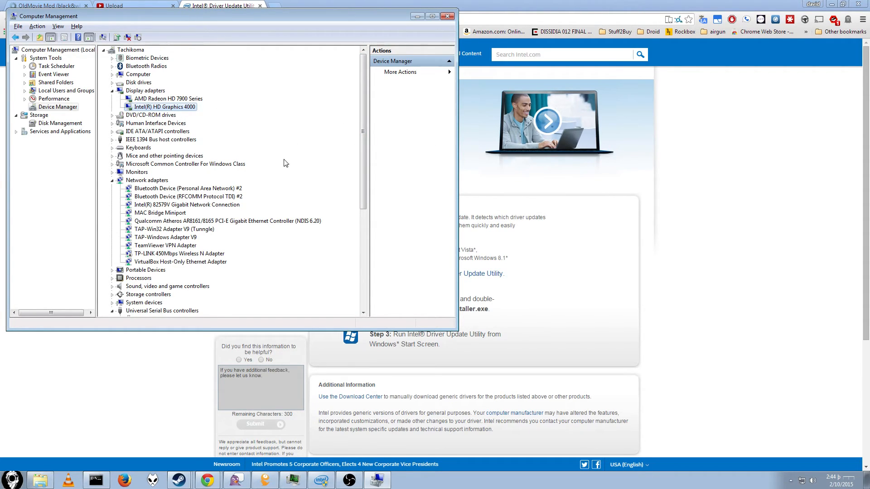
pyautogui.moveTo(171, 113)
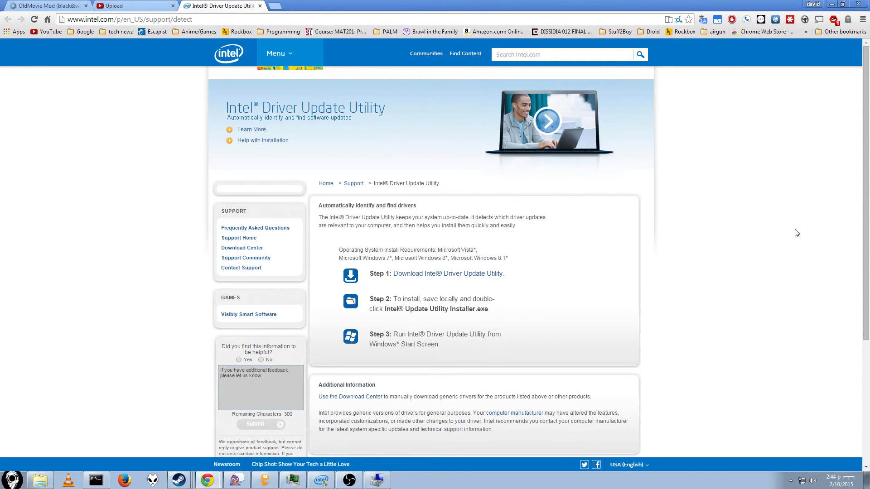
pyautogui.moveTo(785, 242)
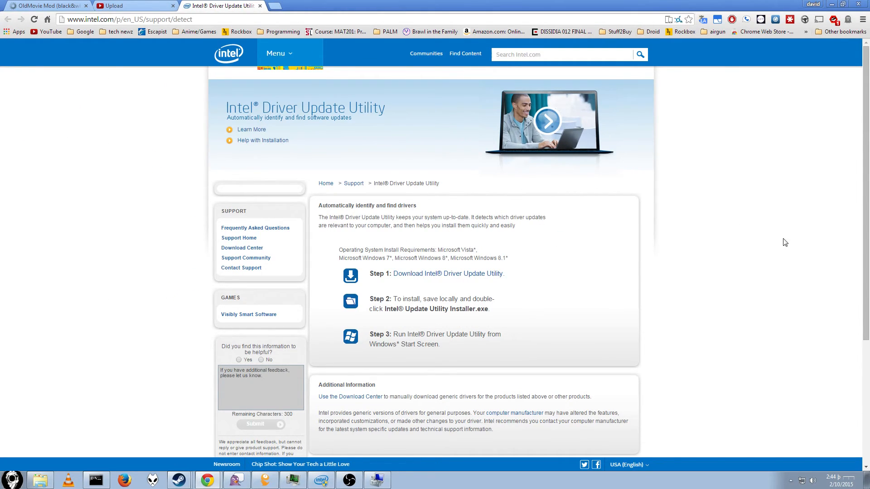
pyautogui.moveTo(812, 91)
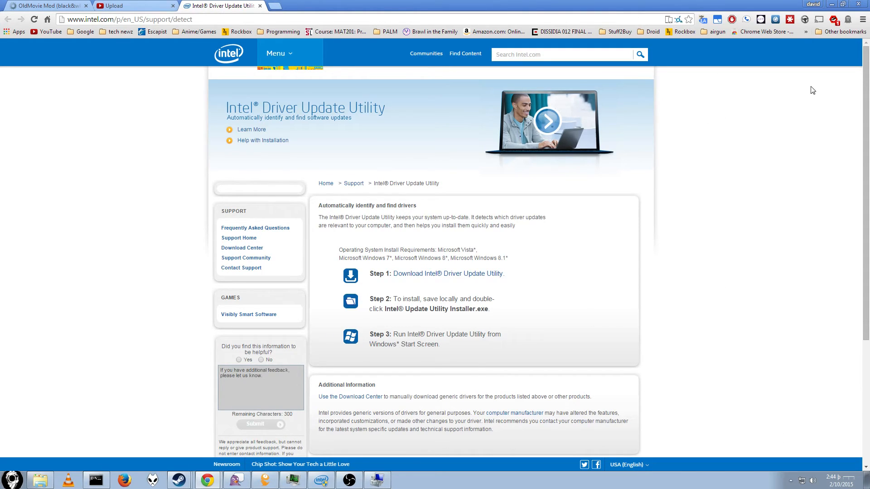
pyautogui.moveTo(386, 136)
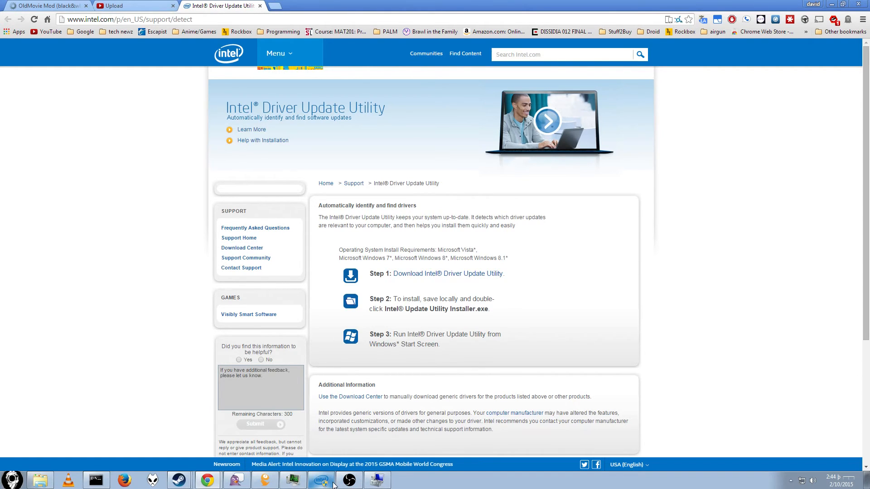
# Launch the Intel Driver Update Utility from the taskbar to its welcome screen
pyautogui.click(320, 480)
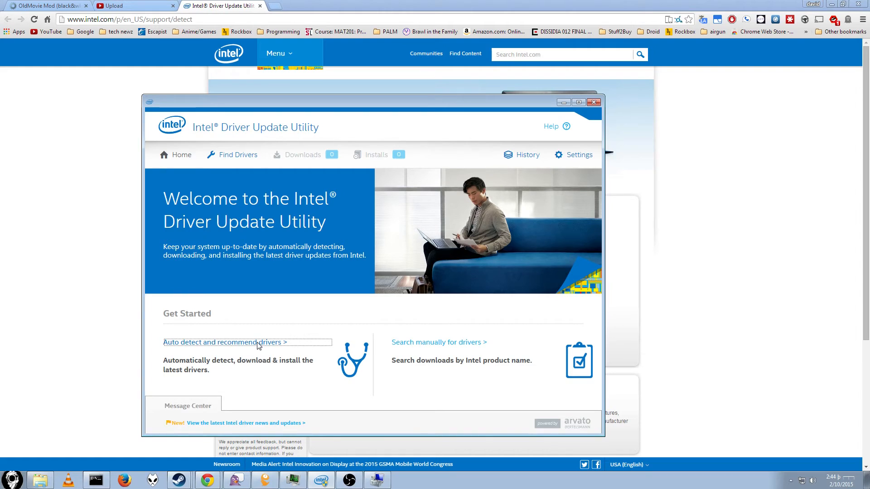
pyautogui.moveTo(214, 356)
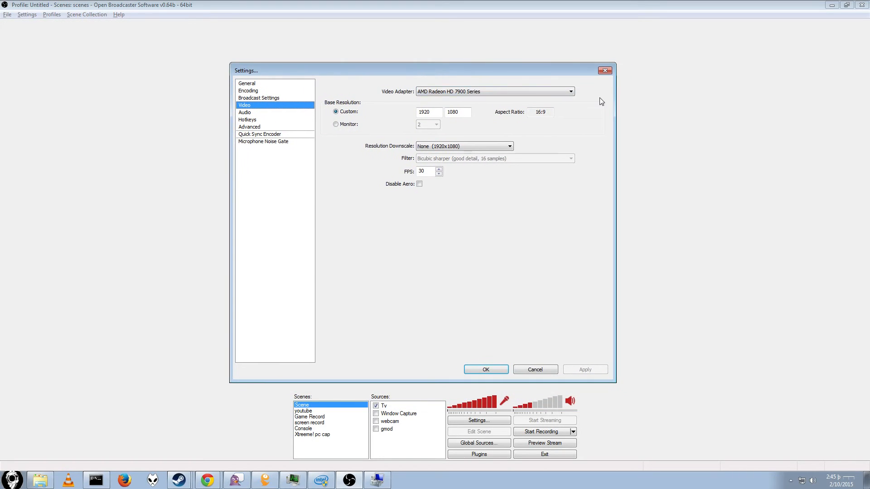
# Clear the old settings window and reopen OBS Settings on the Encoding page
pyautogui.click(534, 370)
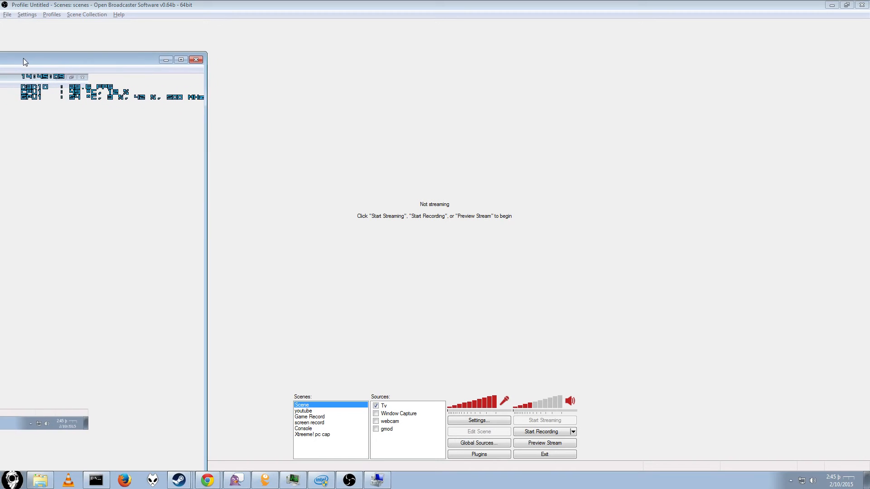
pyautogui.click(196, 60)
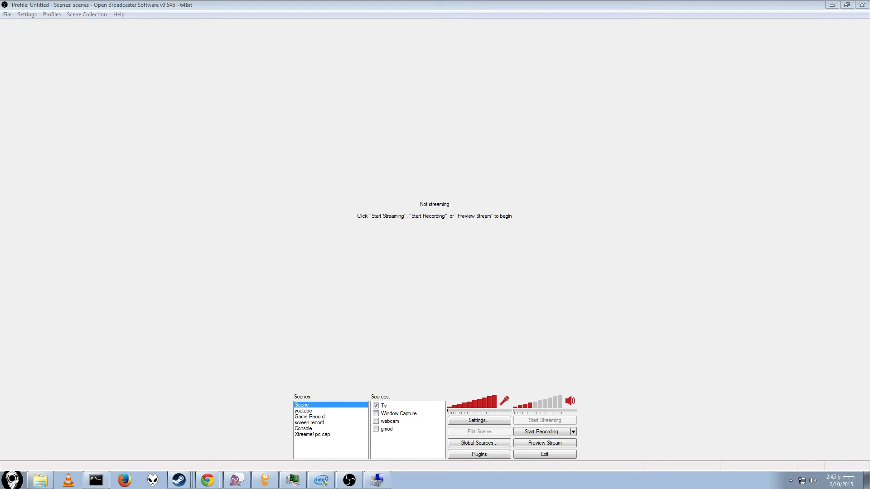
pyautogui.moveTo(509, 463)
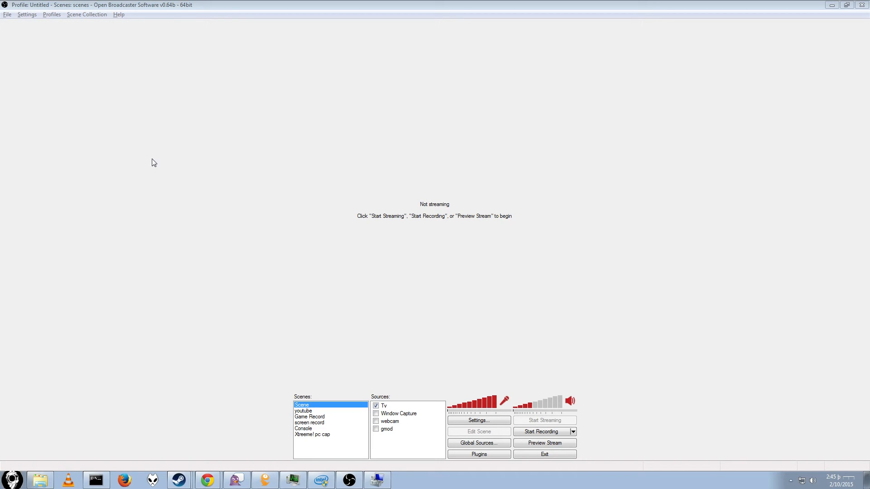
pyautogui.moveTo(327, 350)
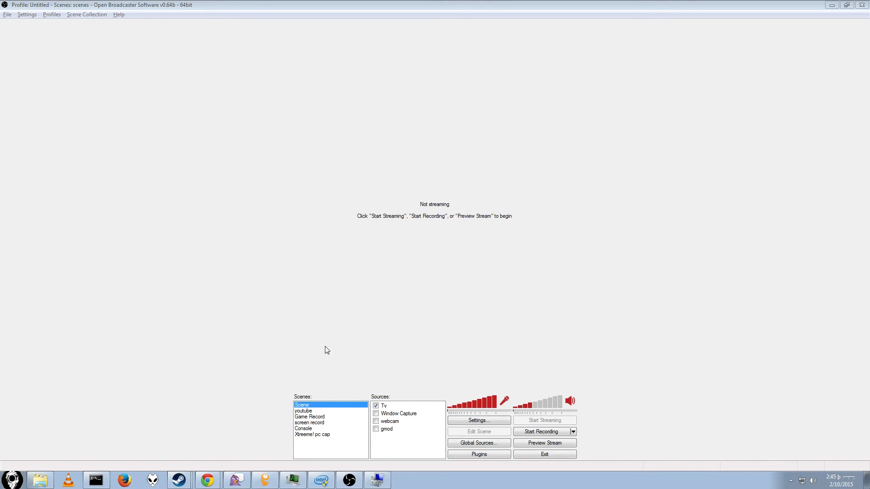
pyautogui.moveTo(496, 439)
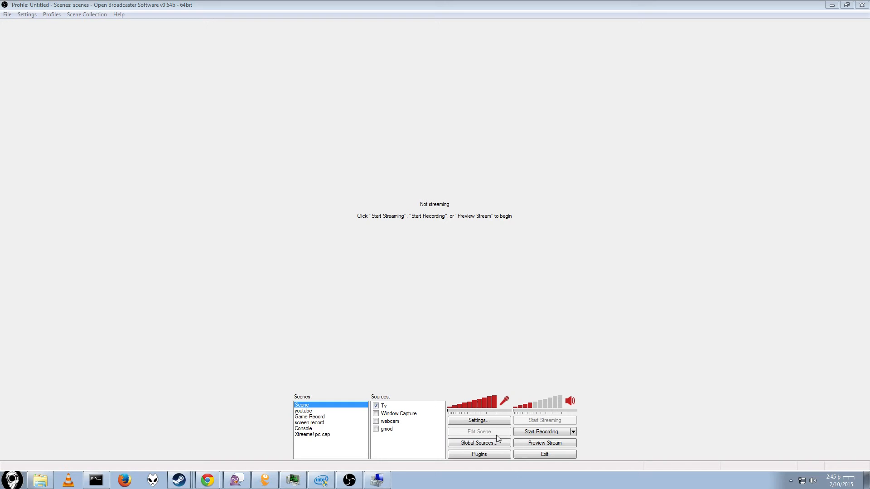
pyautogui.moveTo(535, 403)
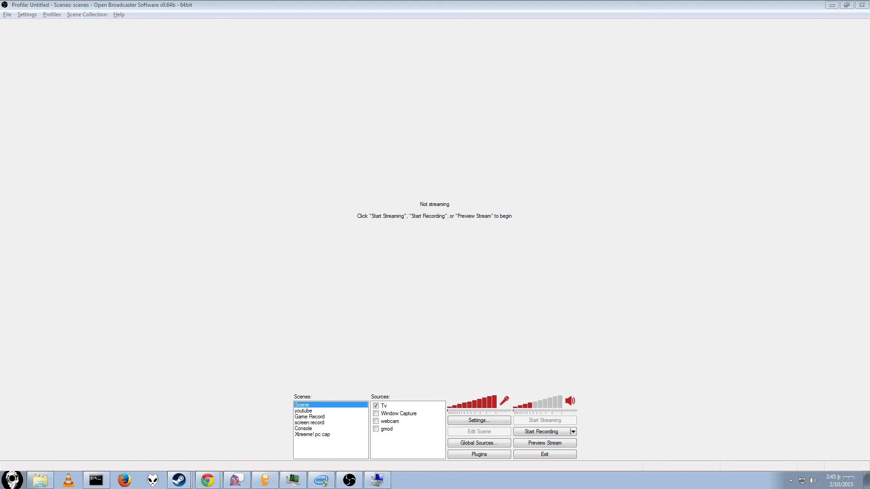
pyautogui.moveTo(401, 145)
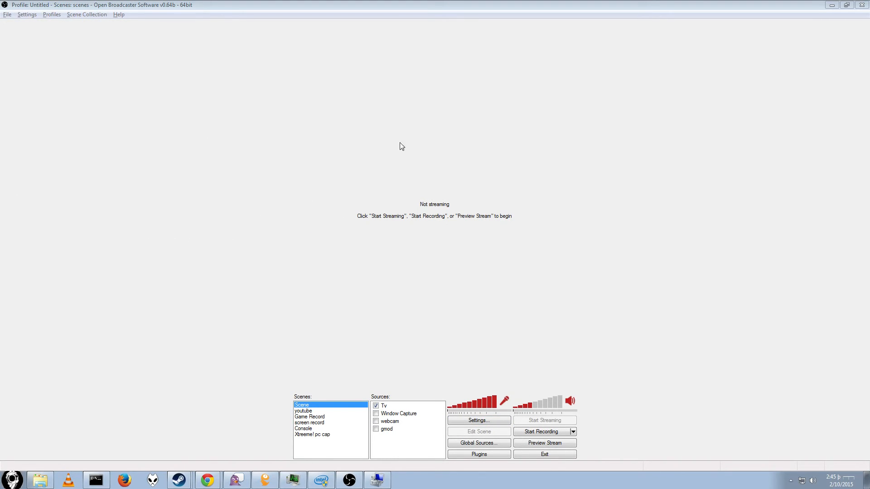
pyautogui.moveTo(532, 246)
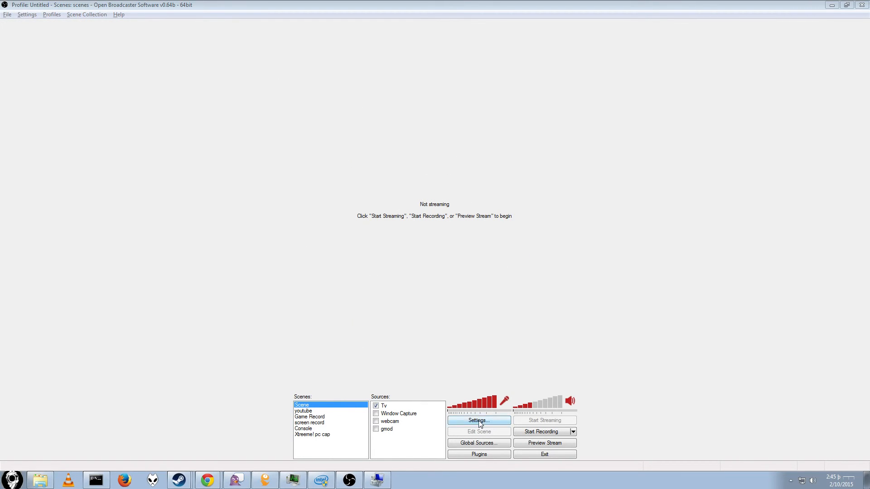
pyautogui.click(478, 420)
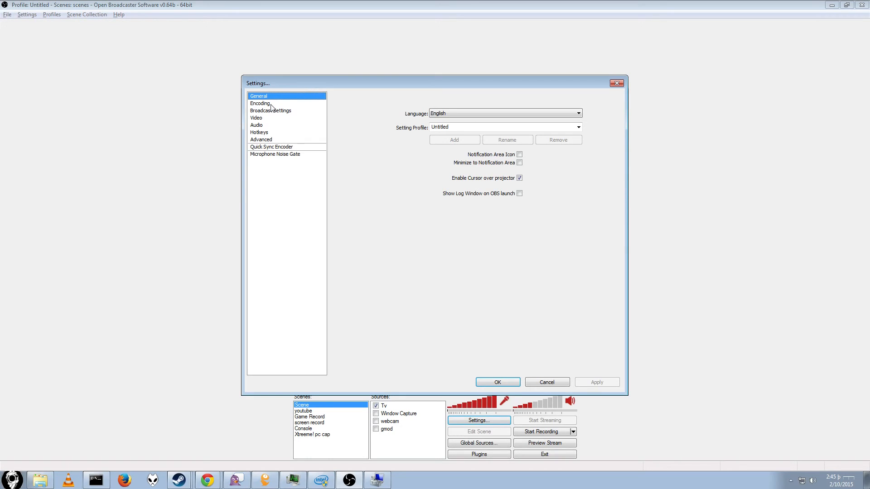
pyautogui.click(260, 103)
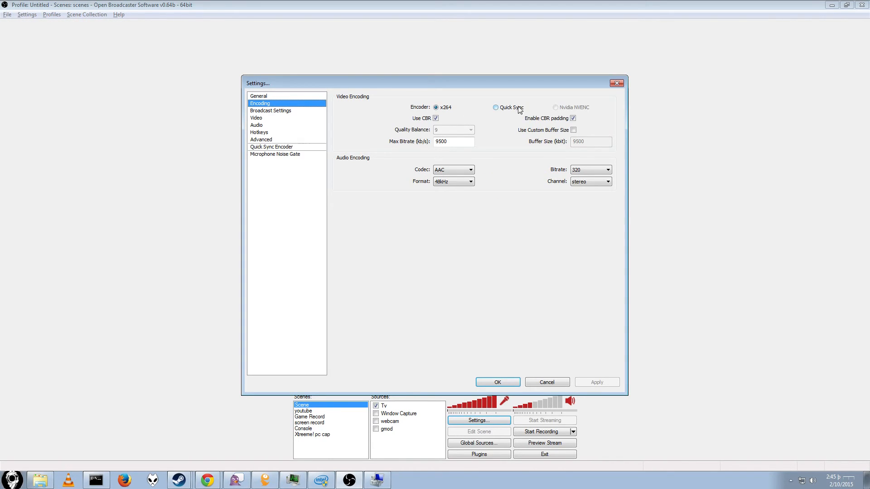
# Try Quick Sync as the video encoder, then return to x264
pyautogui.click(436, 107)
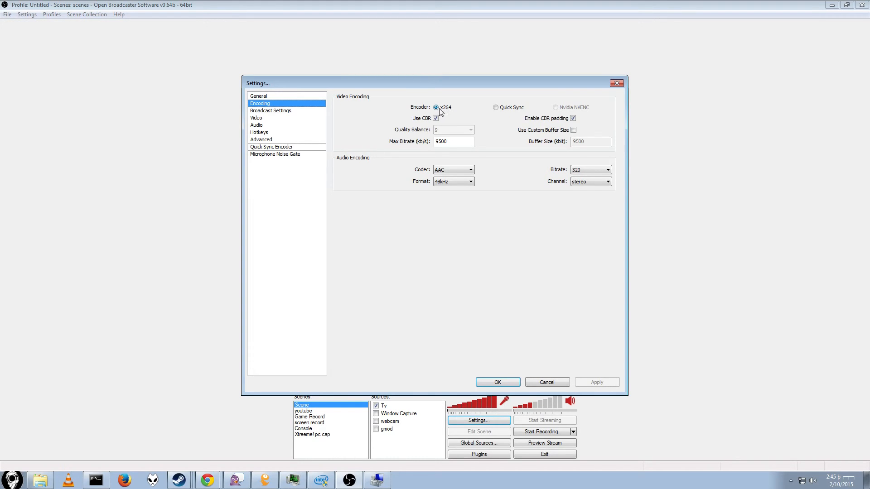
pyautogui.moveTo(449, 115)
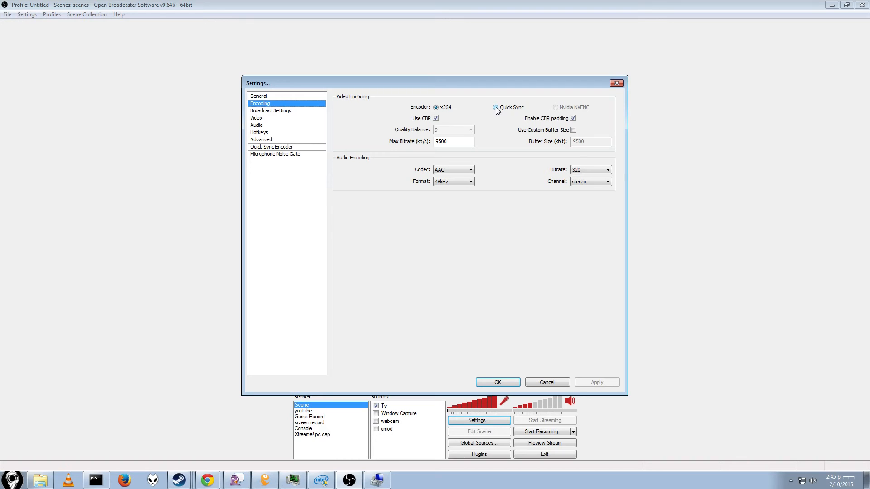
pyautogui.click(494, 107)
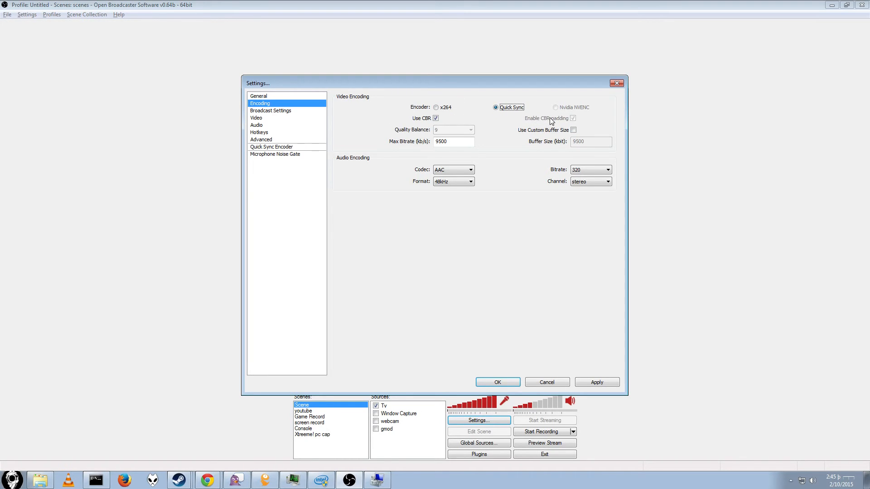
pyautogui.moveTo(516, 123)
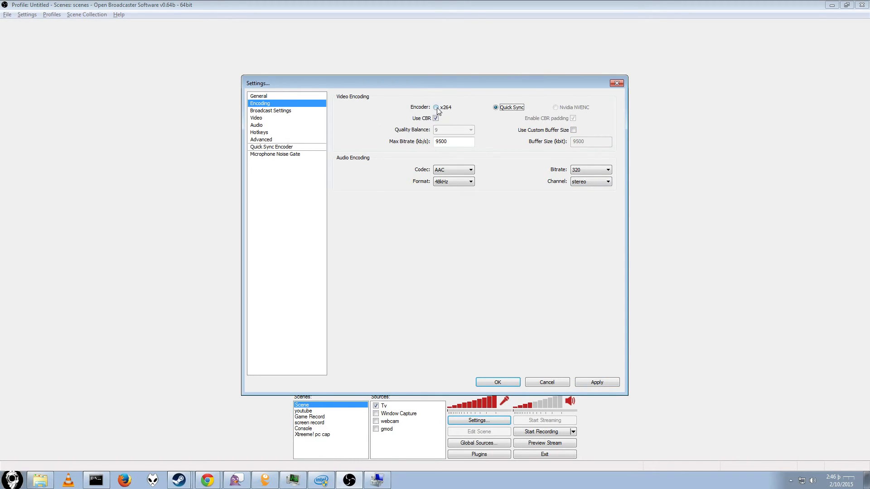
pyautogui.click(437, 107)
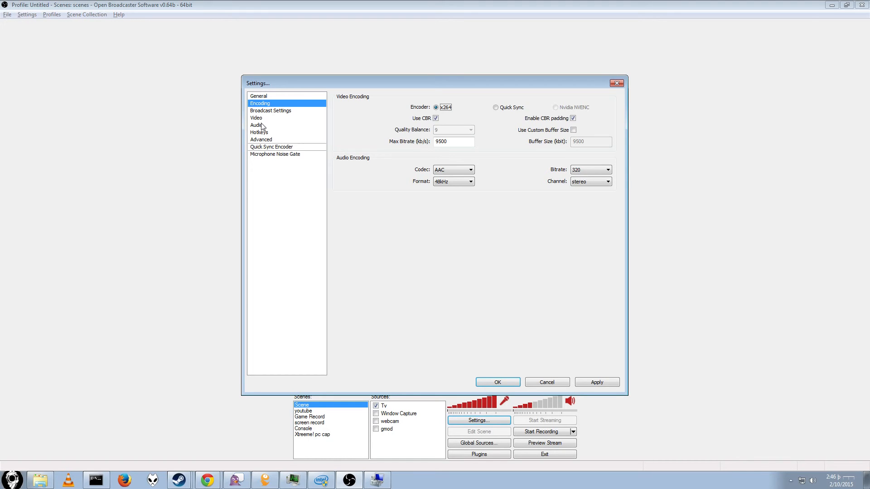
pyautogui.click(256, 118)
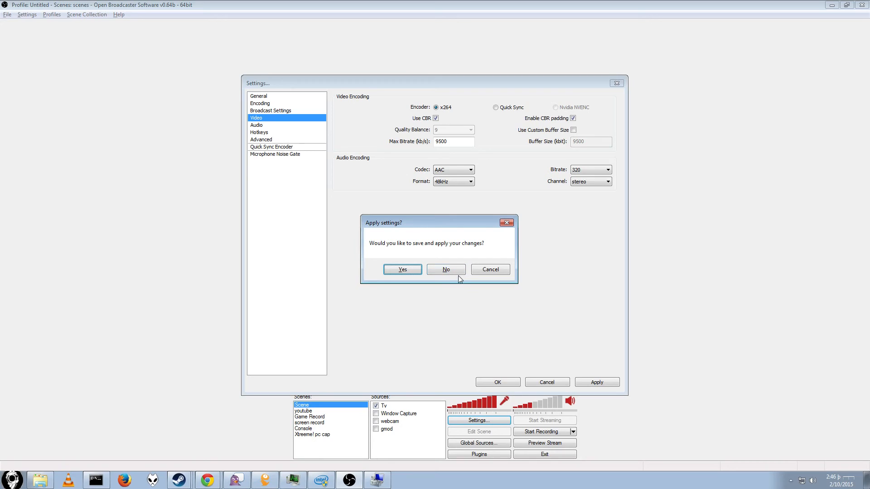
pyautogui.click(401, 269)
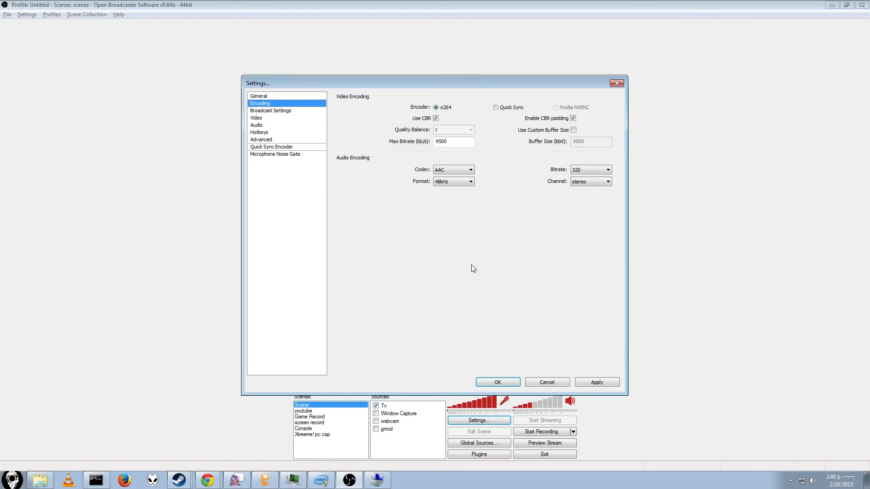
pyautogui.moveTo(356, 116)
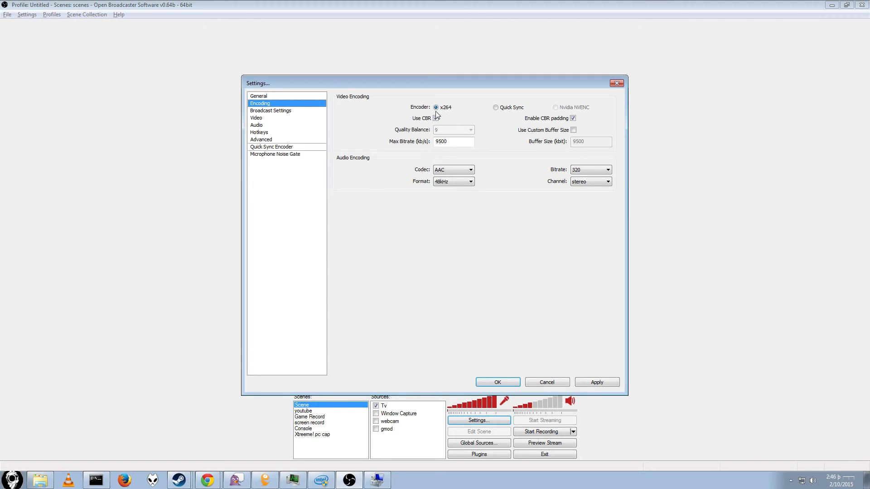
pyautogui.click(436, 118)
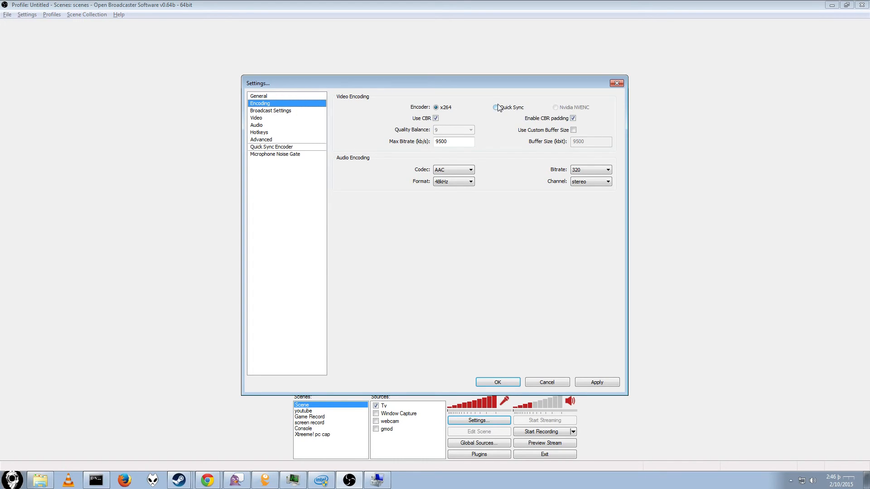
# Choose Quick Sync video encoding with AAC audio at 320 bitrate and 48kHz format
pyautogui.click(495, 107)
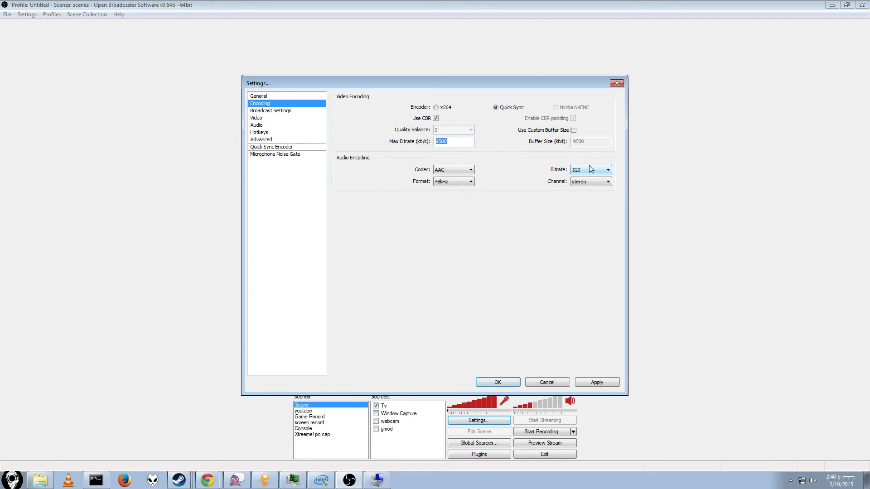
pyautogui.click(609, 169)
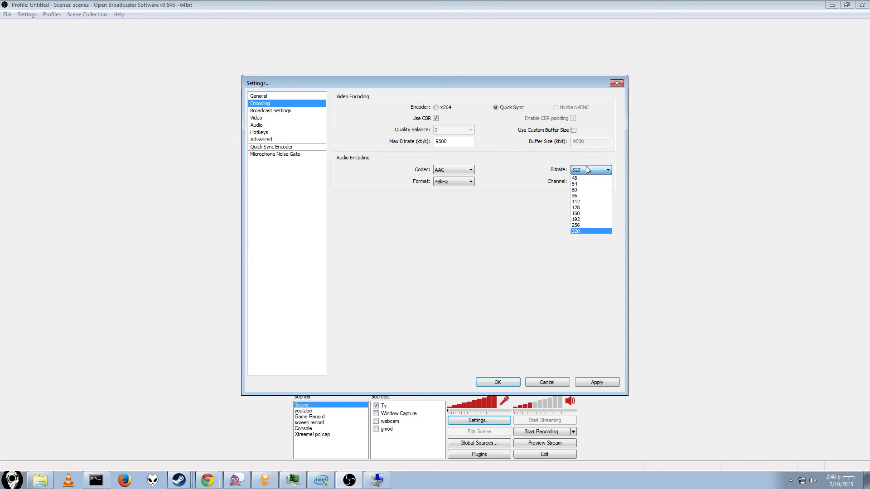
pyautogui.click(576, 231)
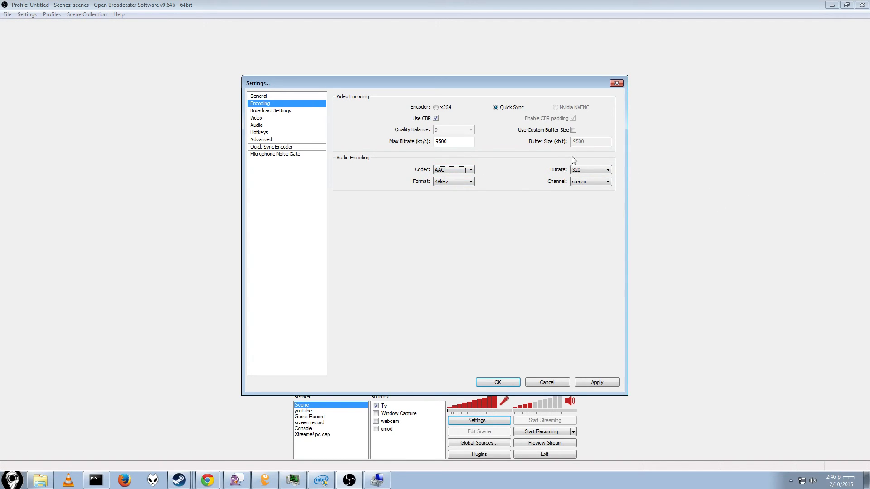
pyautogui.moveTo(377, 157)
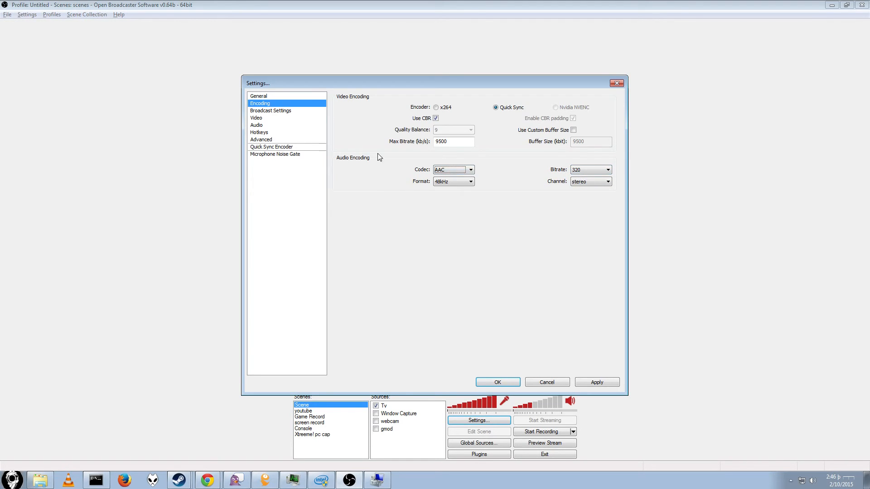
pyautogui.click(591, 181)
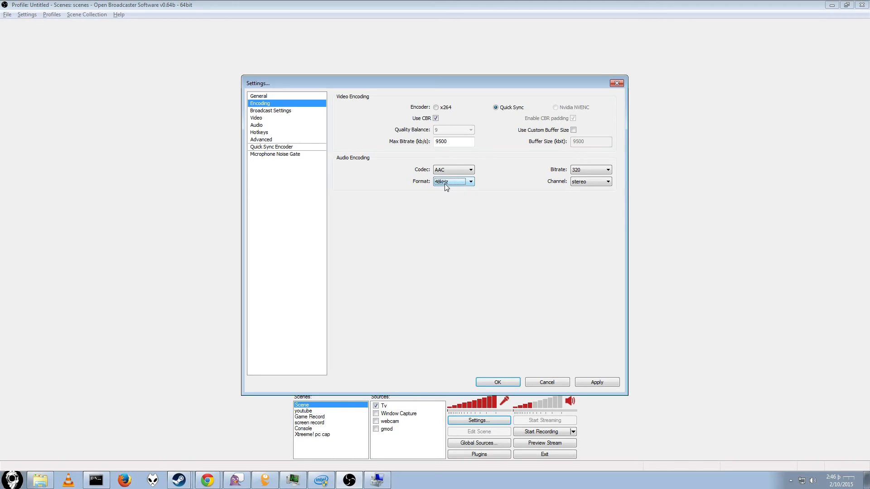
pyautogui.click(271, 111)
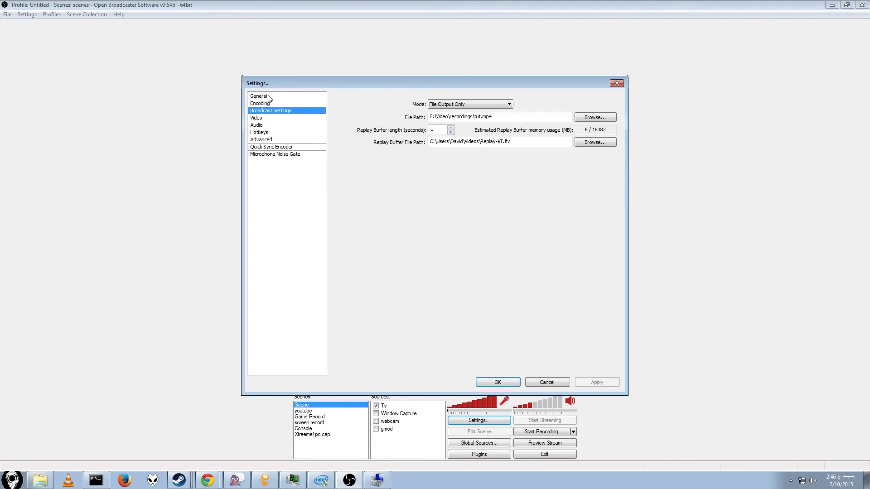
# Review the Encoding, General, Broadcast, Audio and Hotkeys pages, ending on Advanced
pyautogui.click(260, 103)
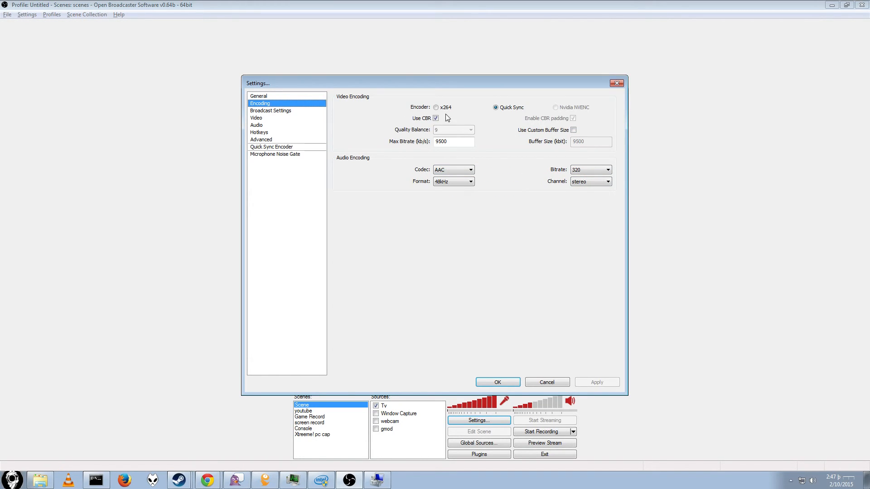
pyautogui.moveTo(271, 125)
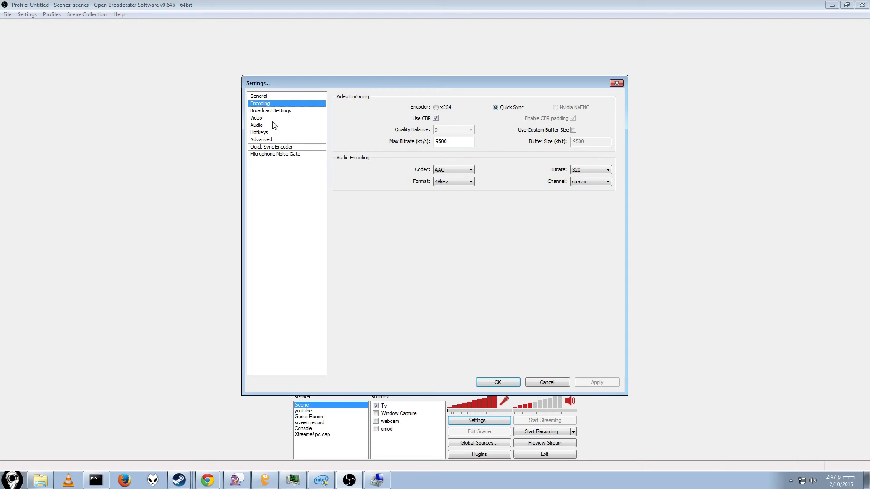
pyautogui.click(260, 96)
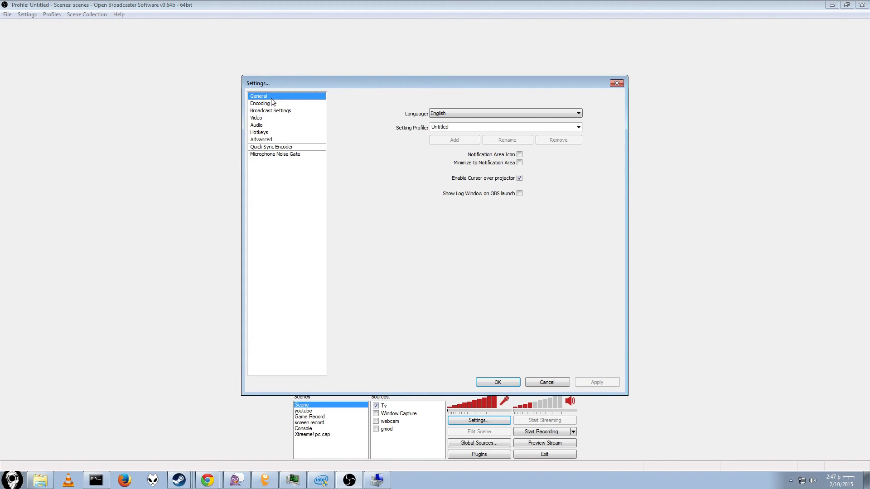
pyautogui.click(270, 111)
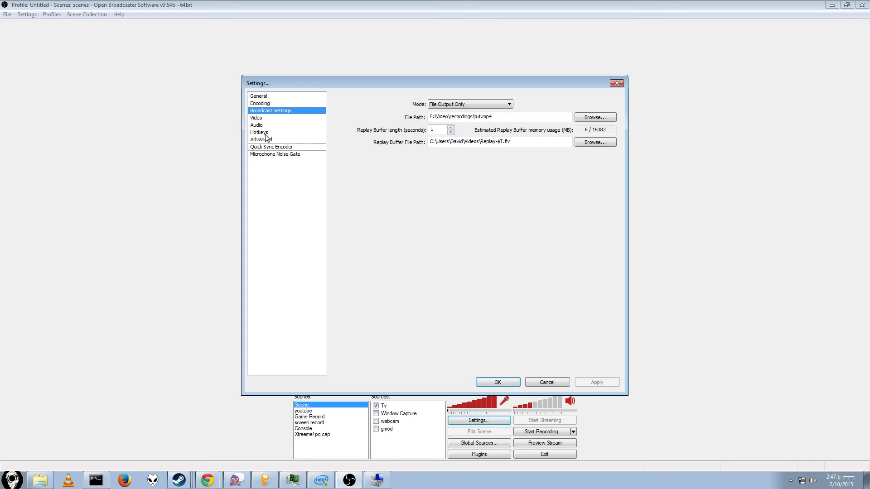
pyautogui.click(261, 140)
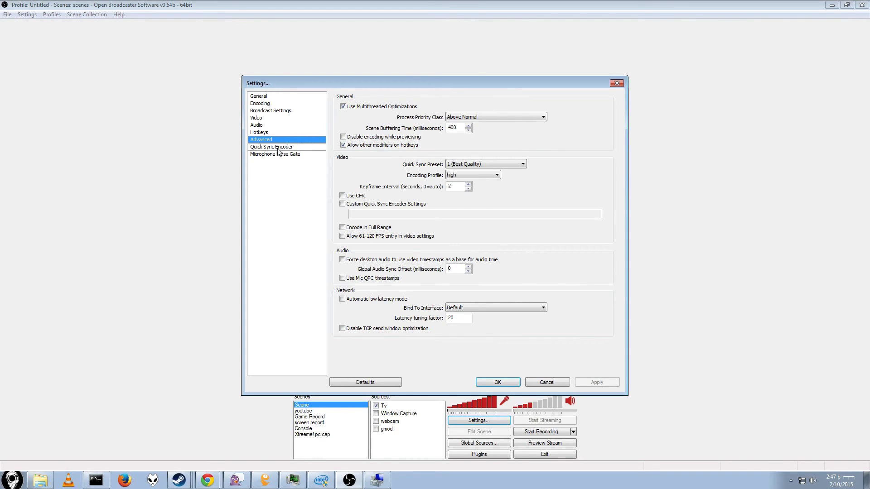
pyautogui.click(257, 125)
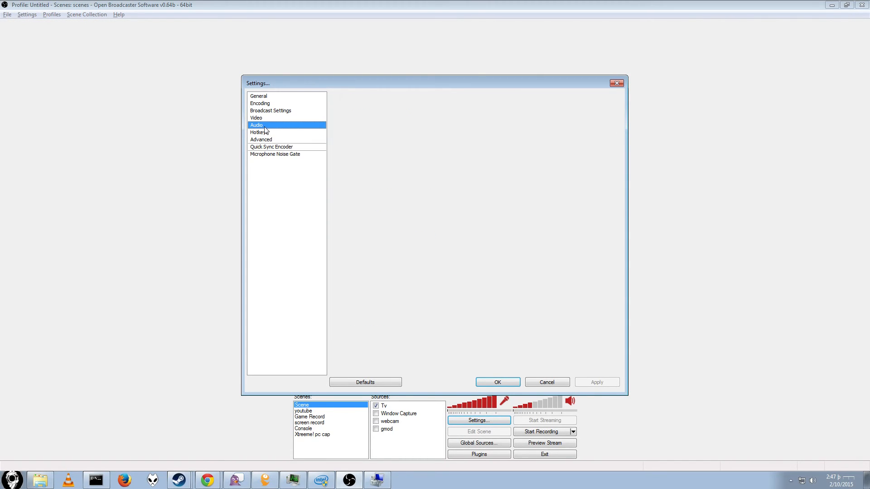
pyautogui.click(259, 132)
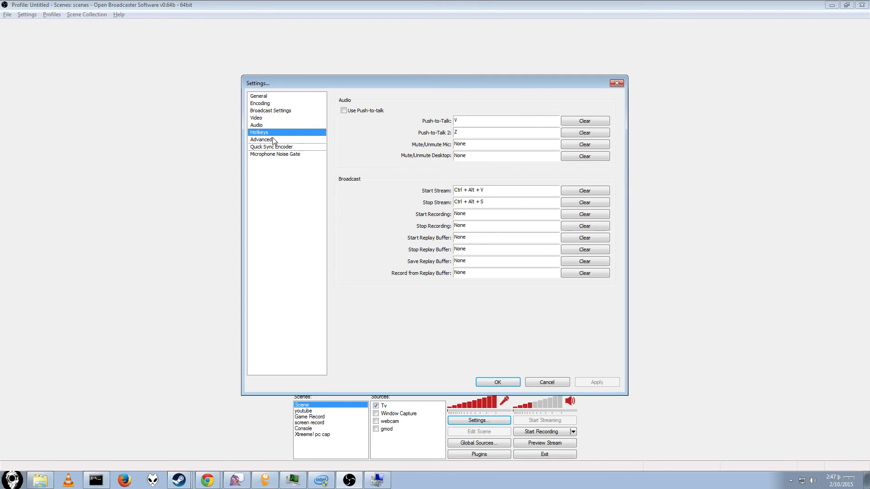
pyautogui.click(261, 139)
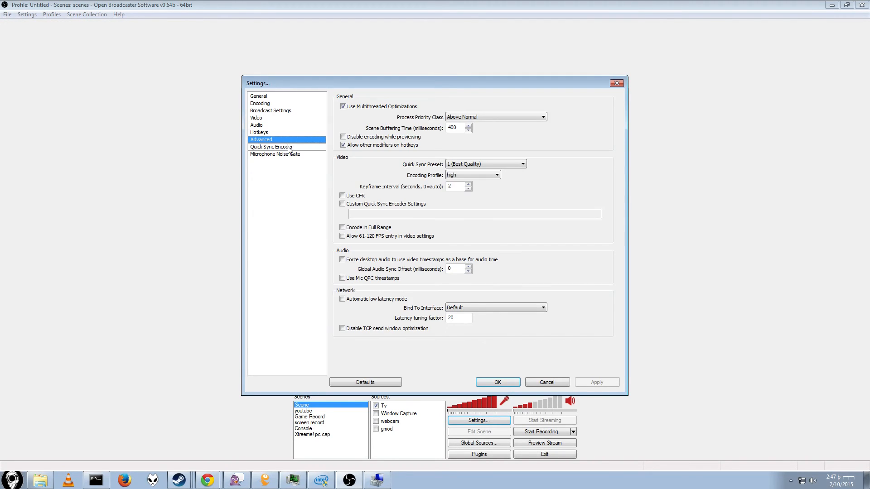
pyautogui.moveTo(298, 149)
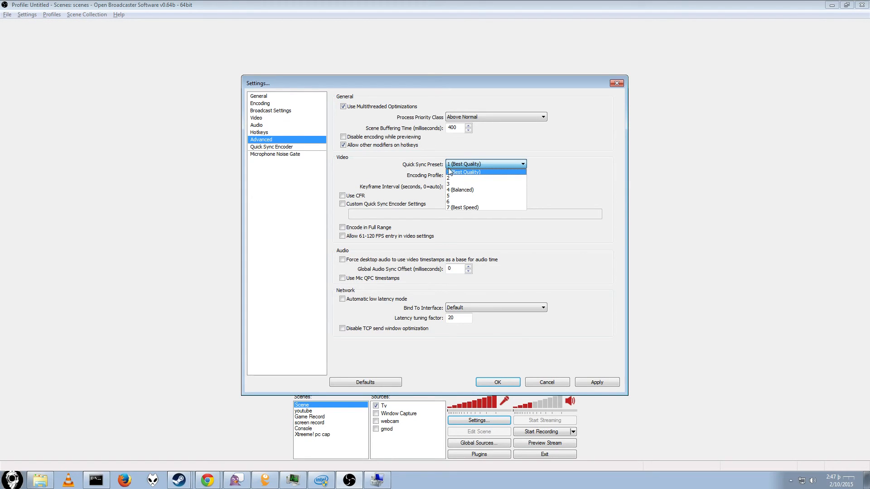
# Keep Quick Sync preset 1 (Best Quality) with the high encoding profile
pyautogui.click(465, 172)
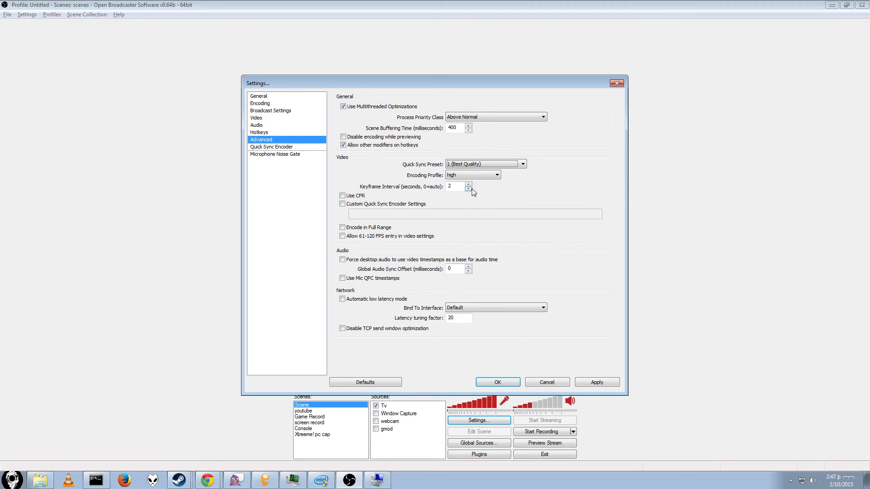
pyautogui.moveTo(172, 317)
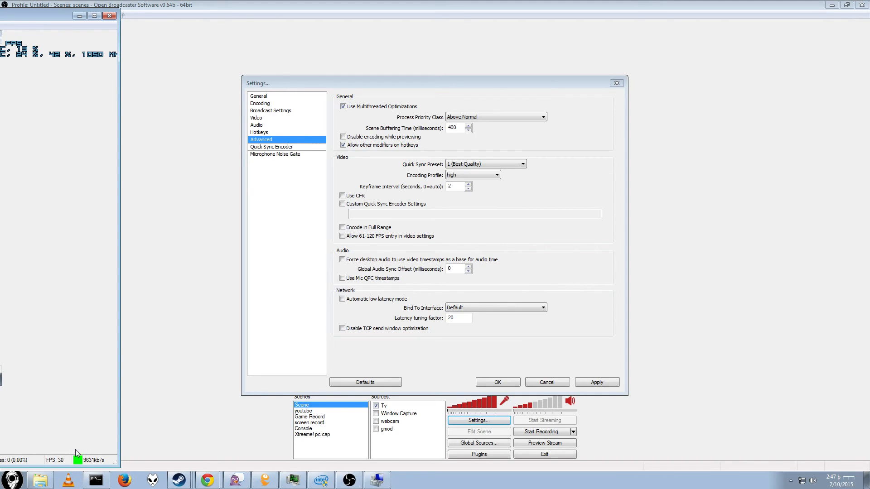
pyautogui.moveTo(53, 460)
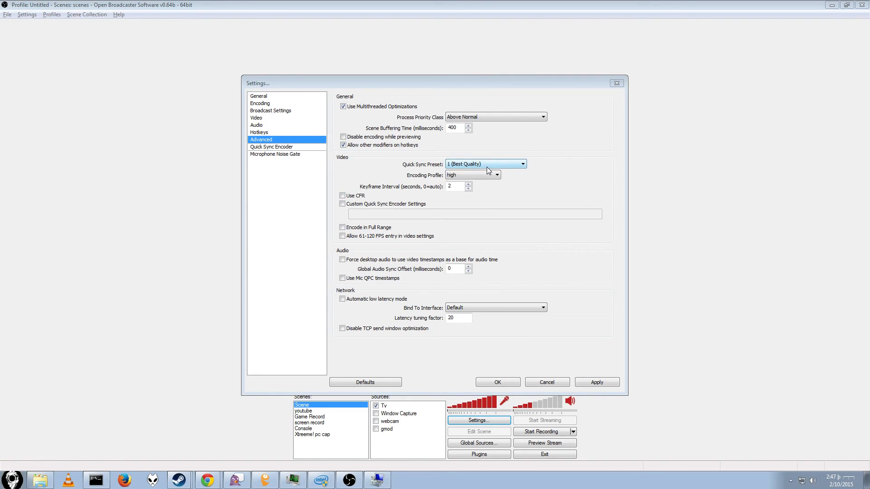
pyautogui.click(496, 175)
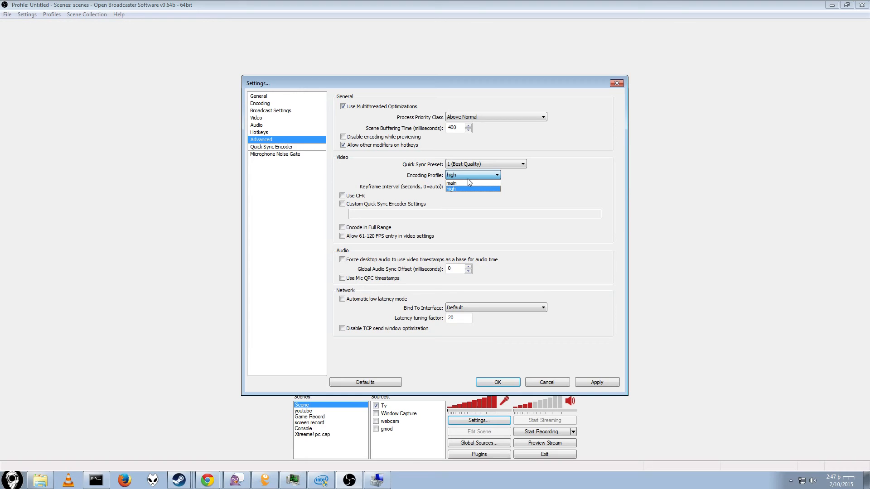
pyautogui.click(451, 189)
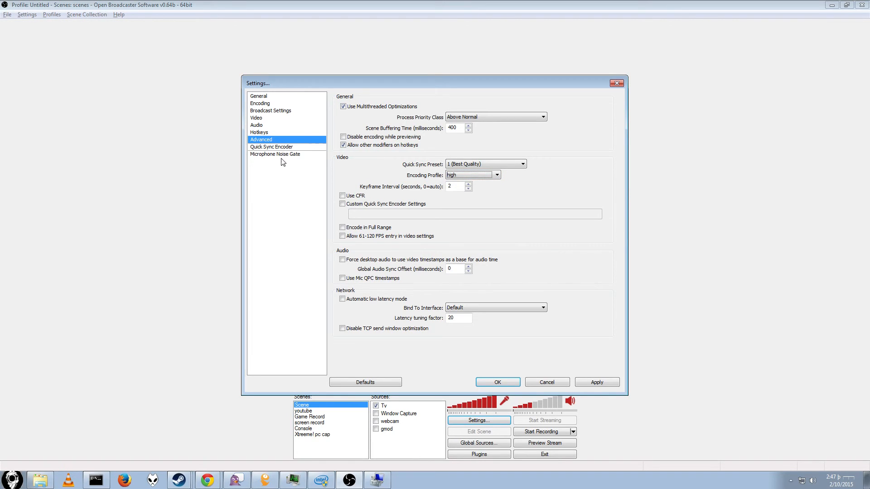
# Apply the pending changes when switching to Quick Sync Encoder, review its custom CBR parameters, then move to Video settings
pyautogui.click(271, 147)
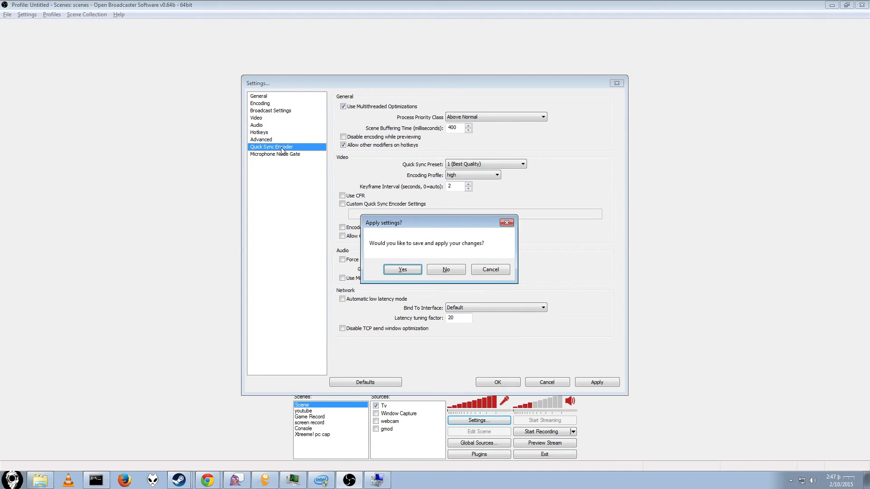
pyautogui.click(402, 270)
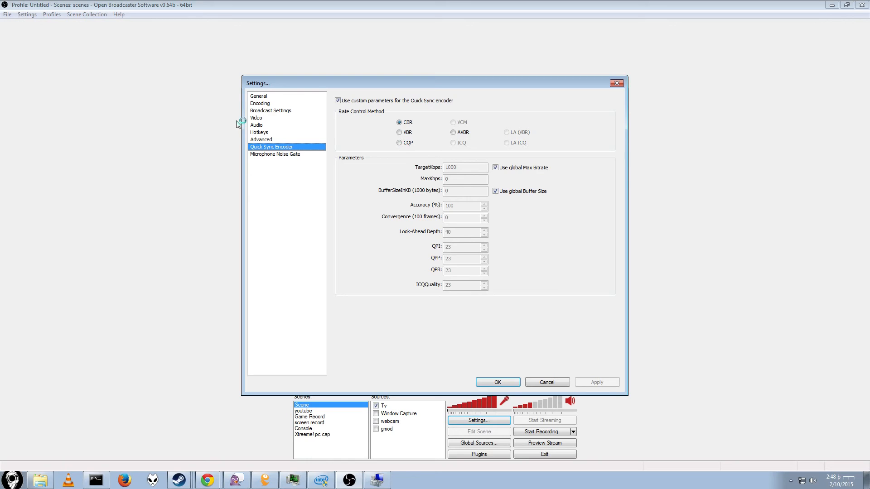
pyautogui.moveTo(271, 138)
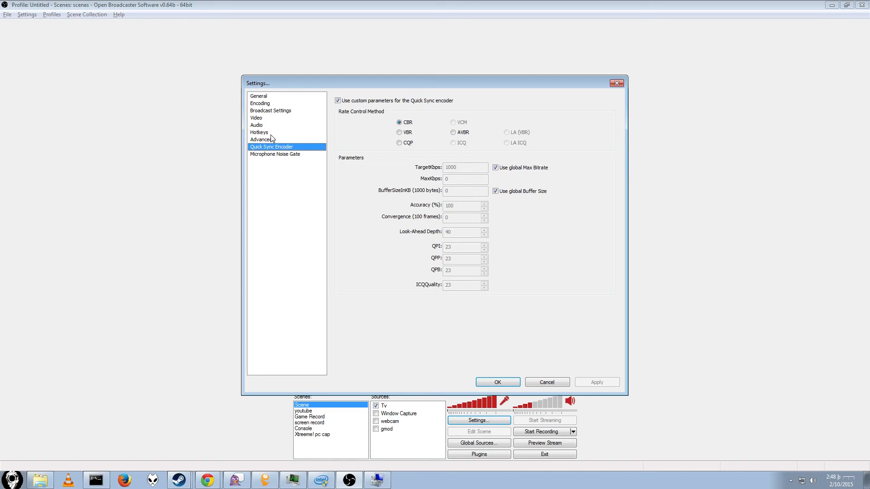
pyautogui.click(257, 117)
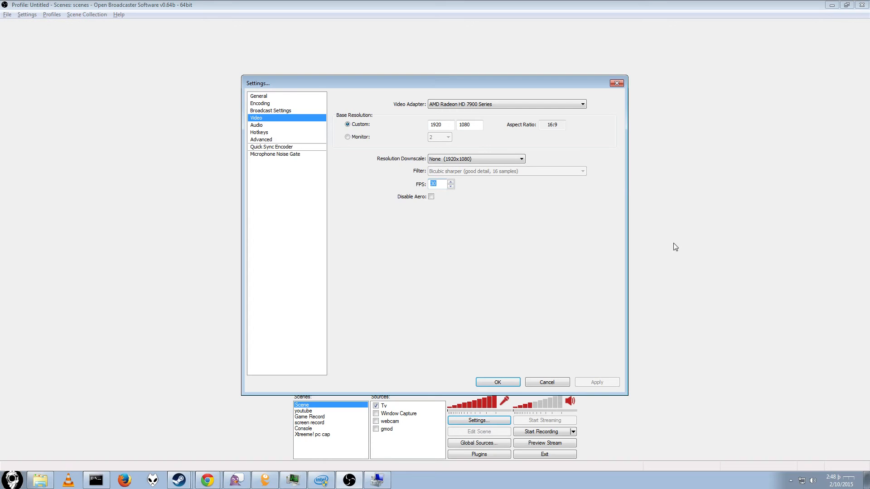
pyautogui.moveTo(720, 225)
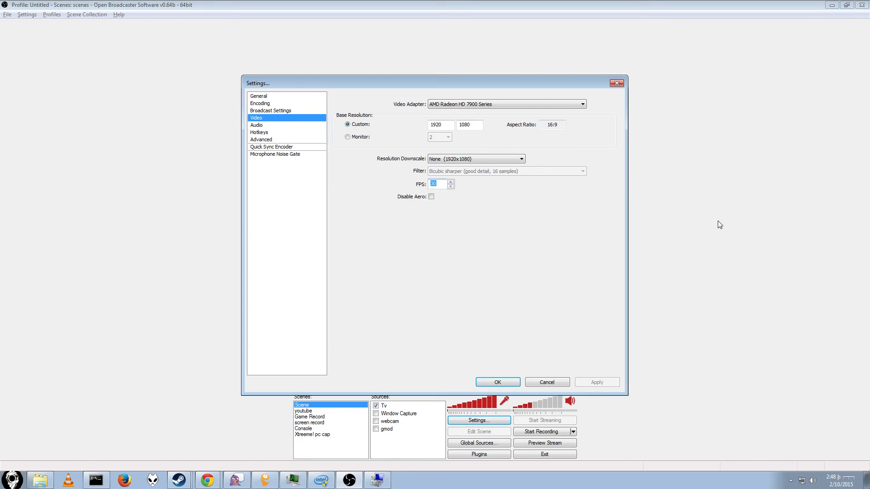
# Set 60 FPS at 1920x1080 with Resolution Downscale None, leave Disable Aero unchecked, and close the settings
pyautogui.write('60')
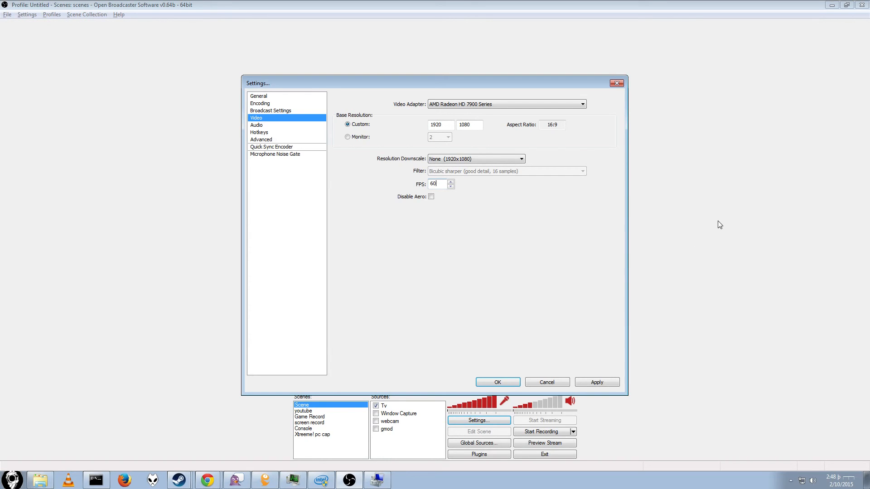
pyautogui.moveTo(755, 456)
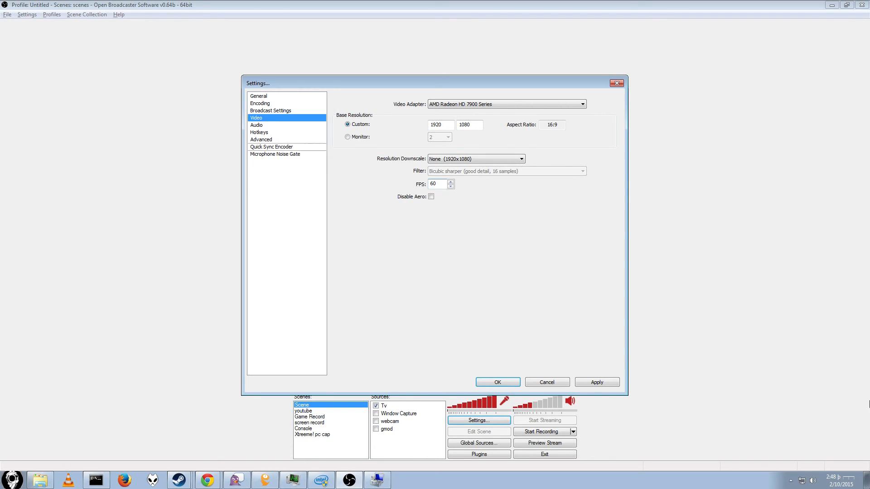
pyautogui.moveTo(587, 370)
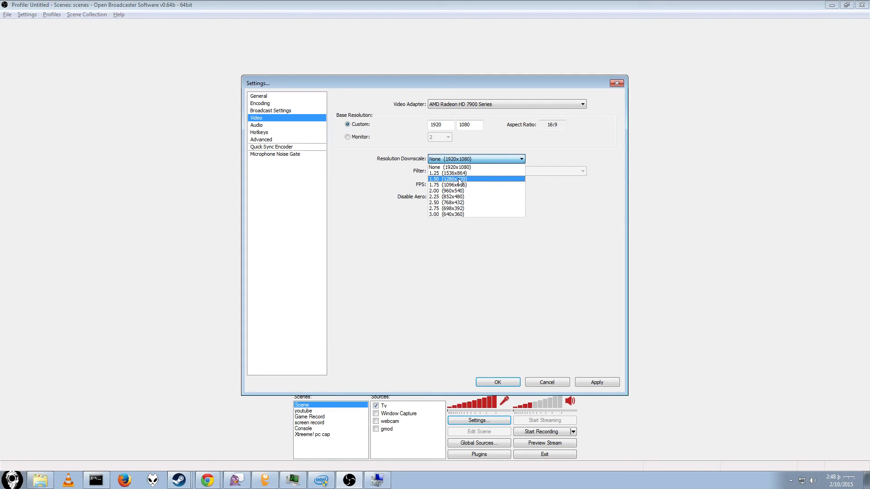
pyautogui.click(450, 166)
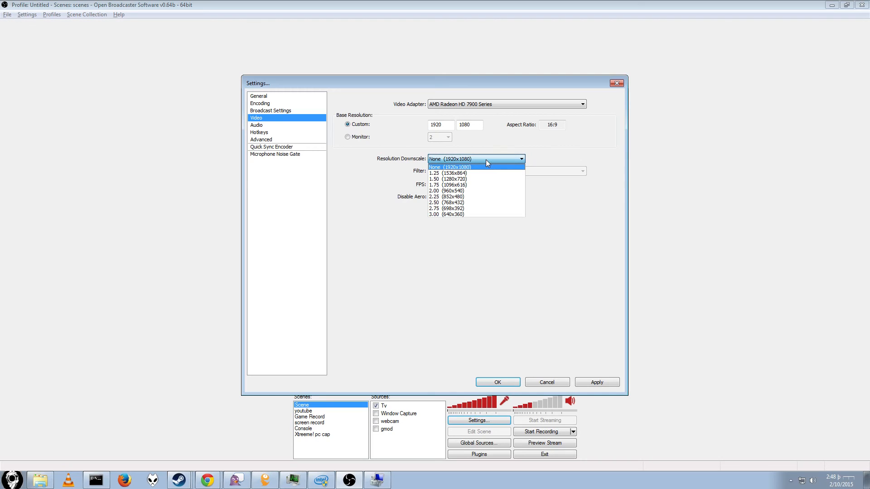
pyautogui.click(452, 167)
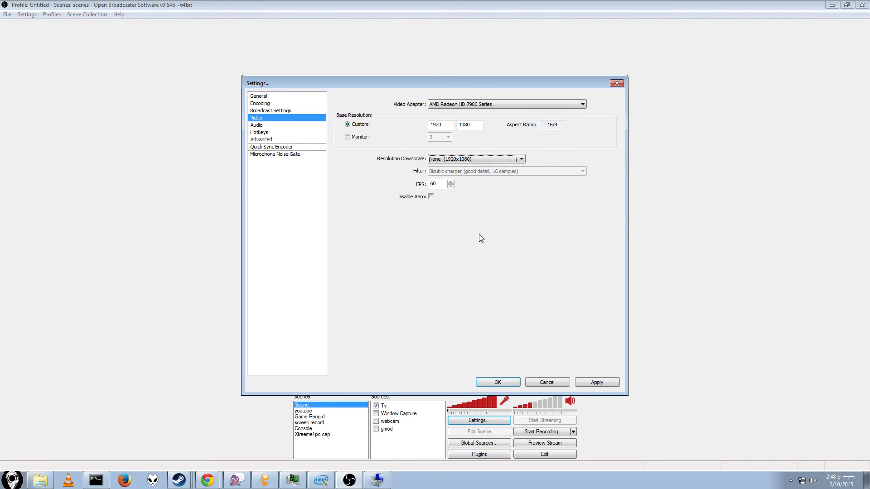
pyautogui.moveTo(473, 171)
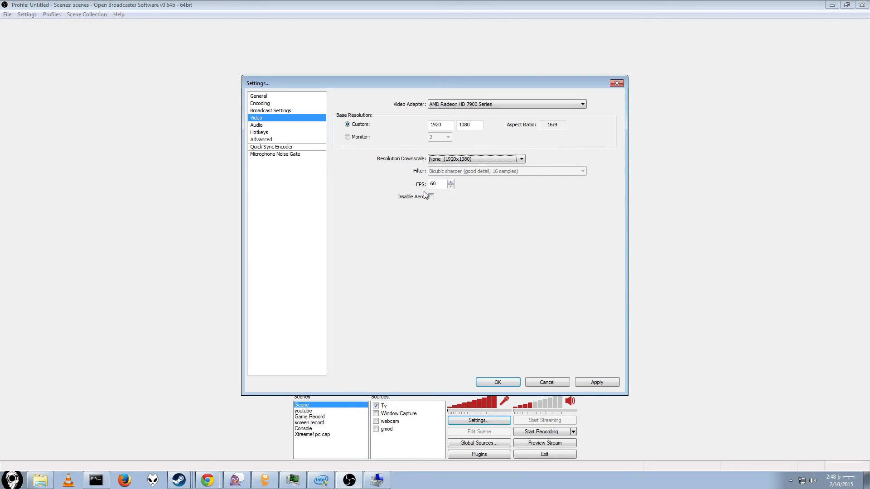
pyautogui.click(431, 197)
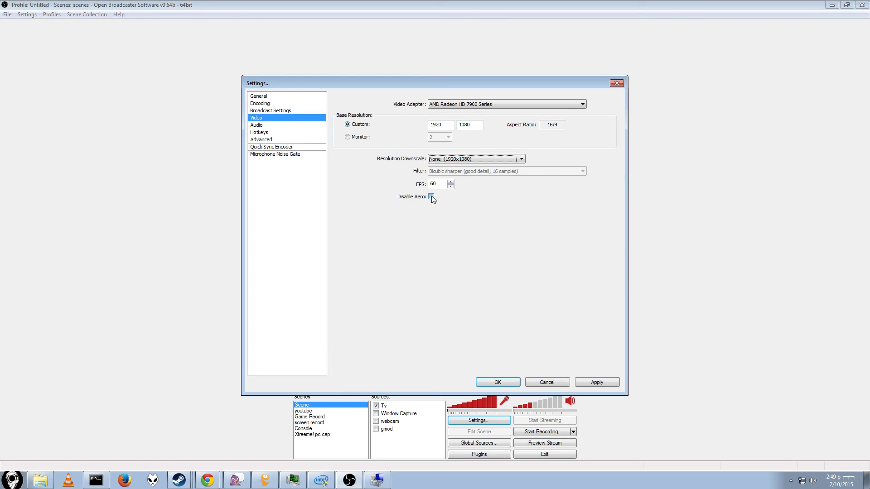
pyautogui.click(431, 197)
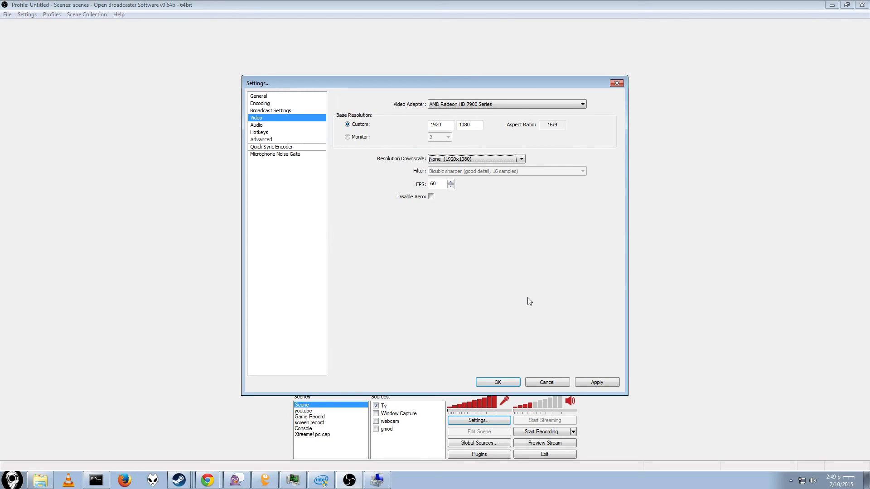
pyautogui.moveTo(564, 307)
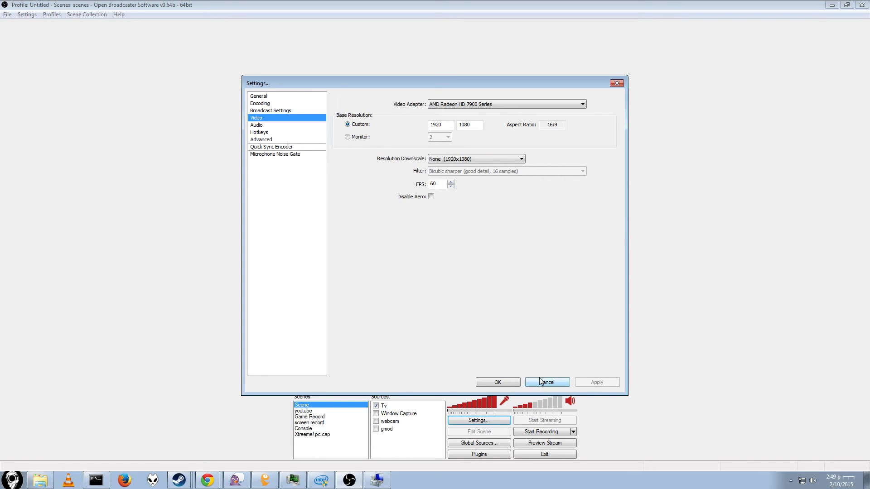
pyautogui.click(546, 381)
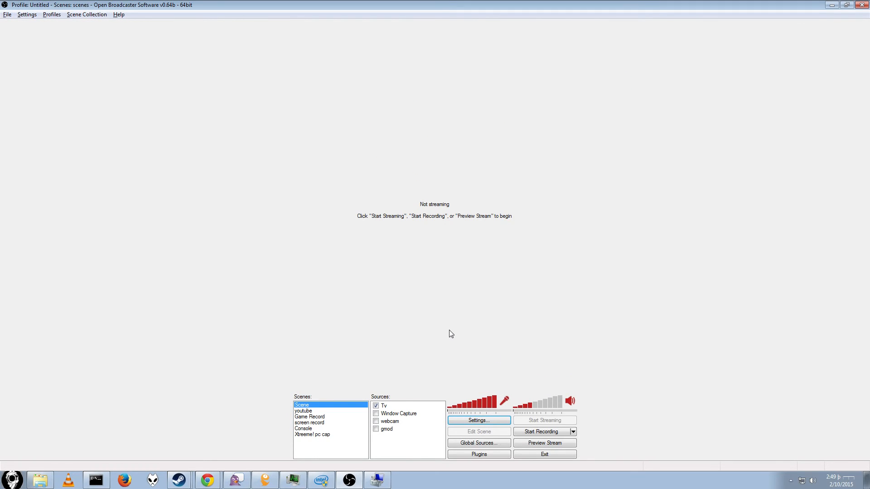
pyautogui.moveTo(622, 436)
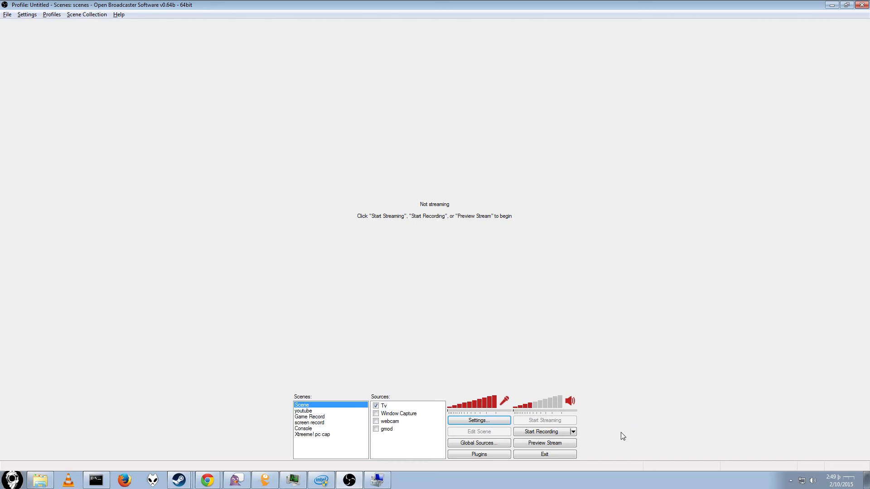
pyautogui.moveTo(777, 187)
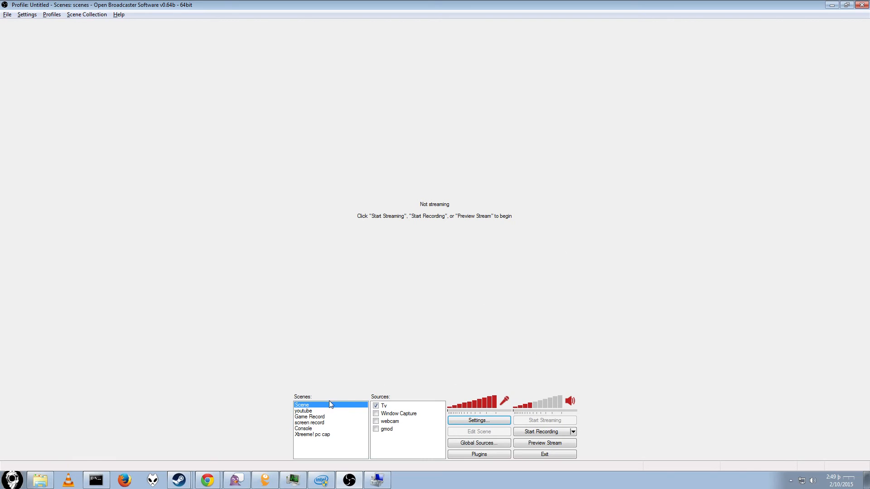
# Select the Game Record scene and reopen the broadcaster settings on the General page
pyautogui.click(309, 417)
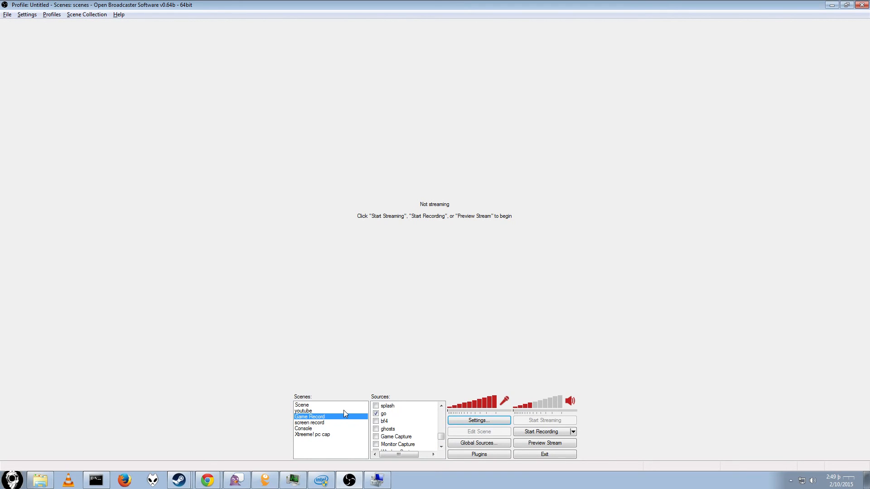
pyautogui.click(479, 420)
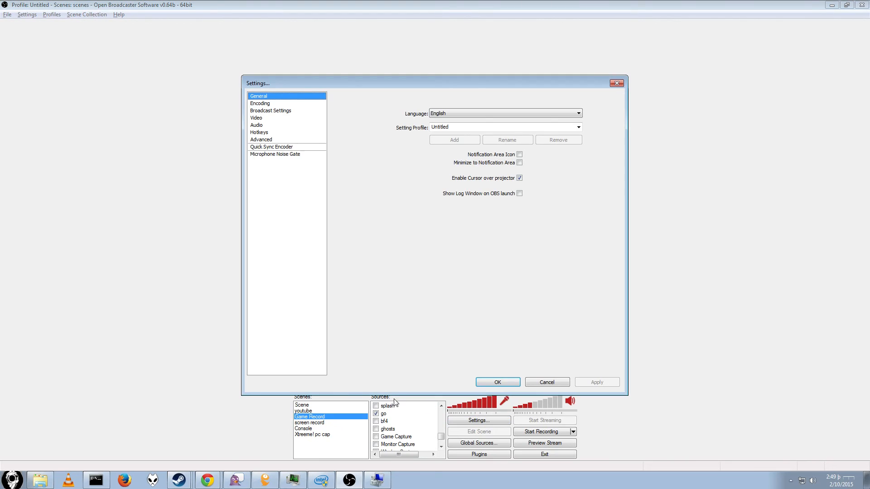
# On the Encoding page, select x264 as the video encoder instead of Quick Sync
pyautogui.click(260, 103)
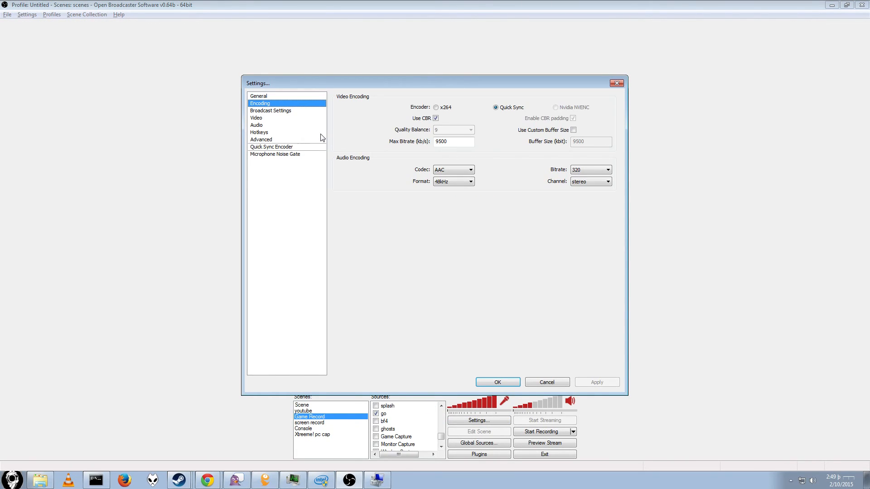
pyautogui.click(435, 107)
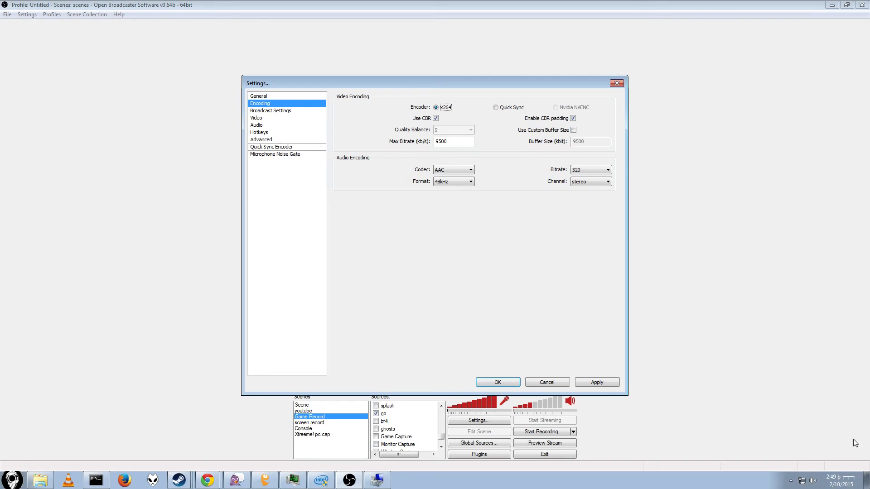
pyautogui.moveTo(671, 242)
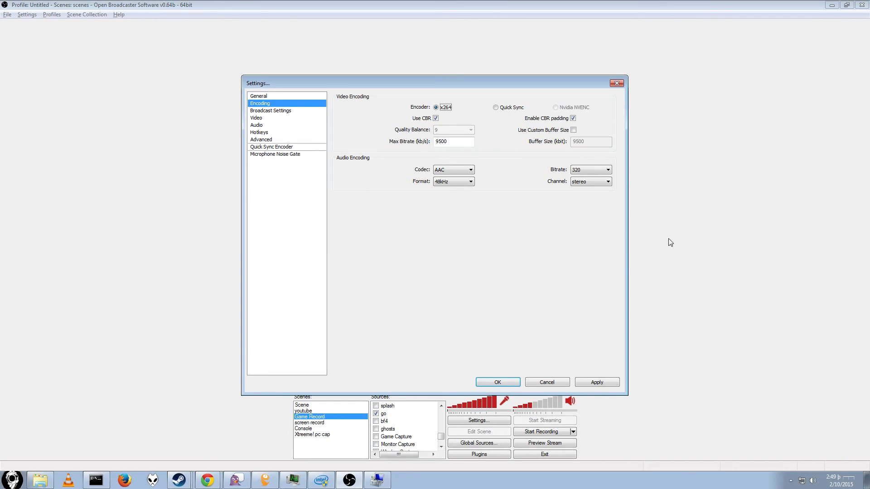
pyautogui.moveTo(464, 320)
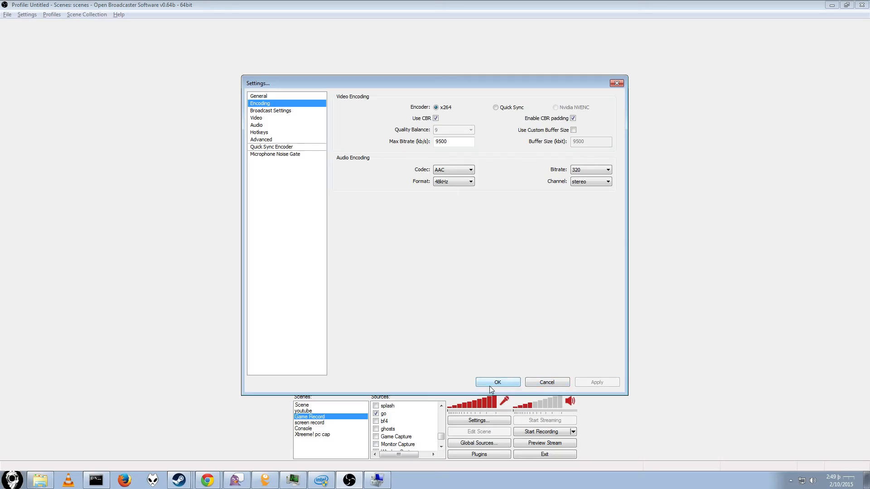
pyautogui.click(496, 383)
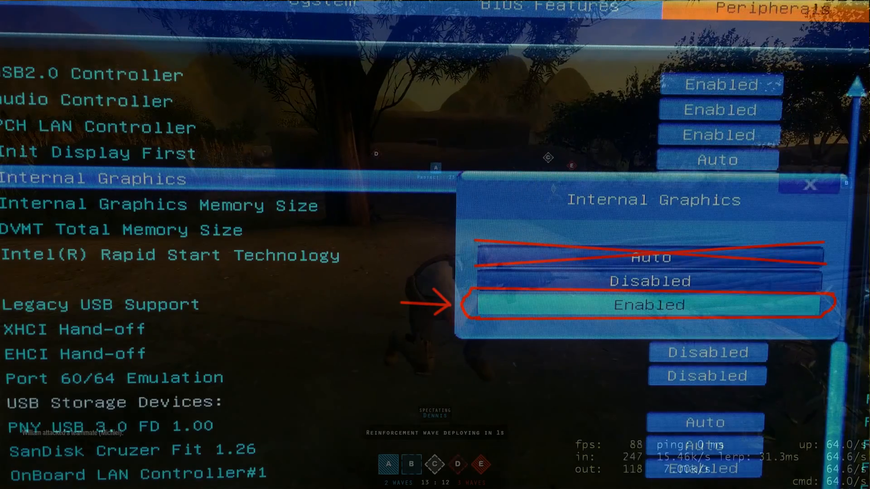
# Set BIOS Peripherals Internal Graphics to Enabled rather than Auto to keep integrated graphics active
pyautogui.click(647, 305)
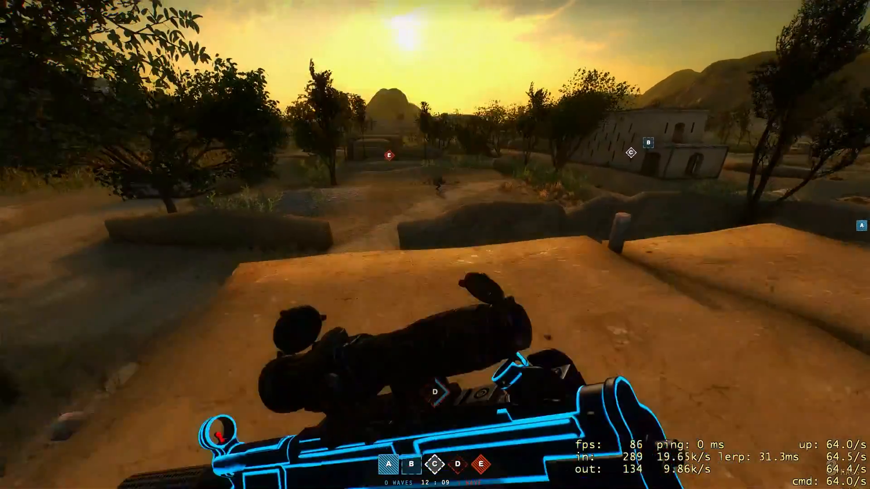
# Aim down the rifle scope at the enemy crouching near the building
pyautogui.rightClick(434, 244)
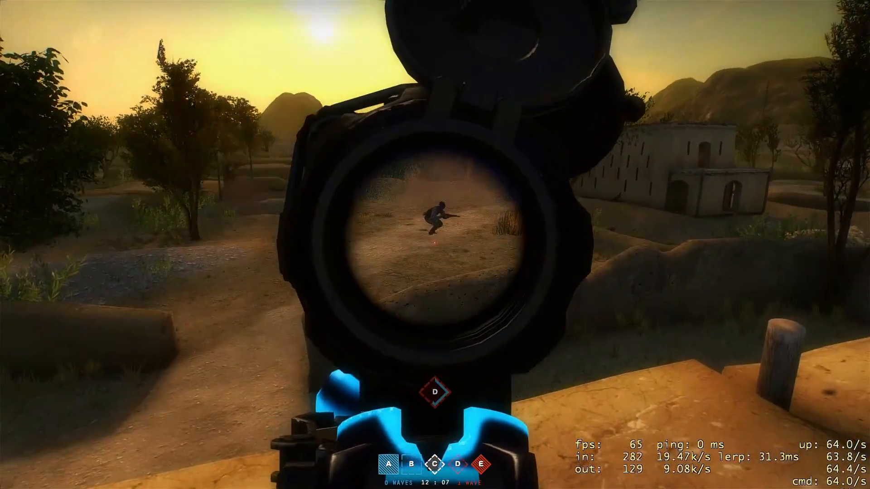